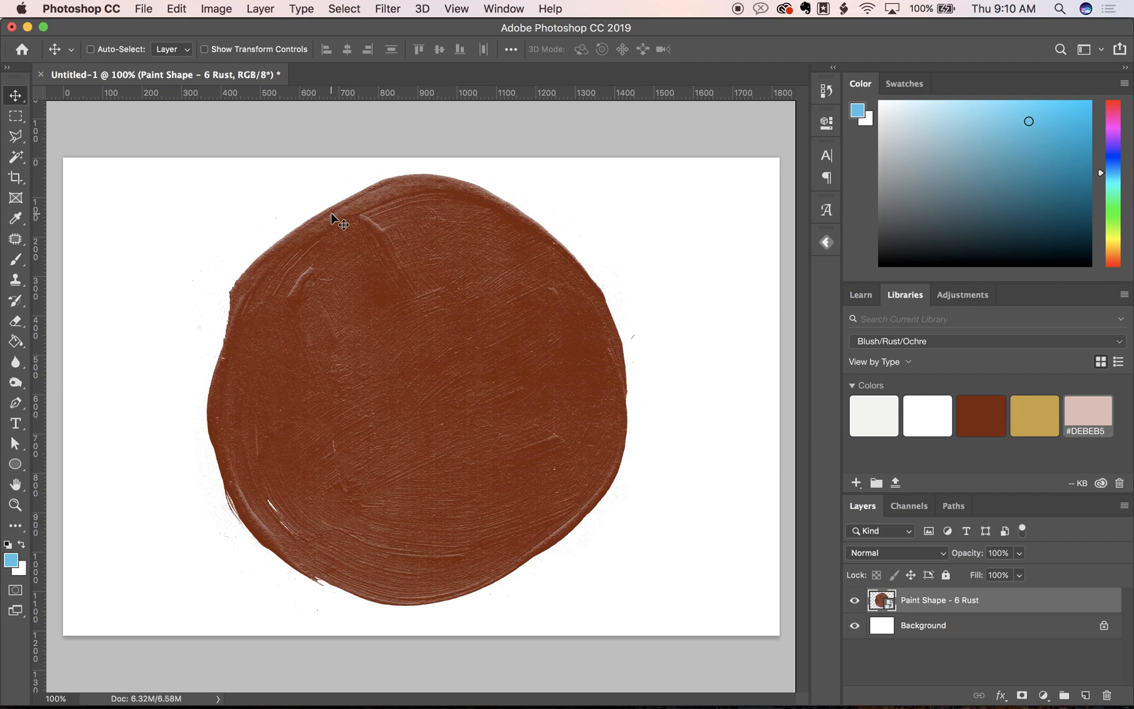
pyautogui.moveTo(454, 372)
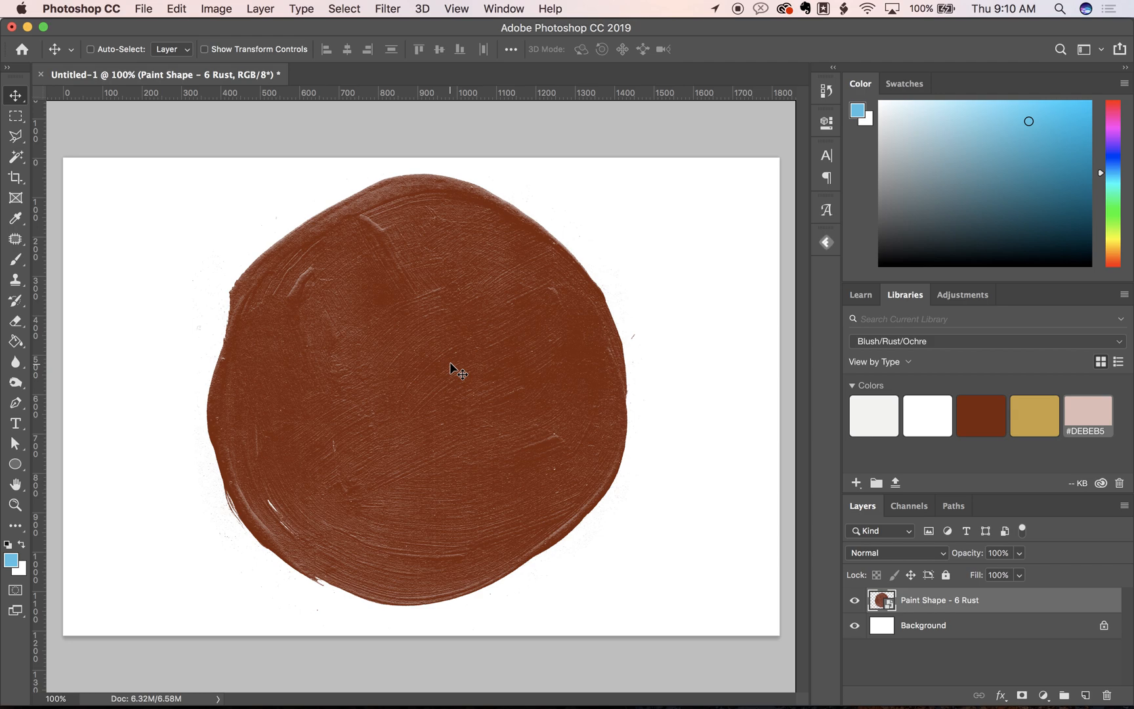
pyautogui.moveTo(362, 512)
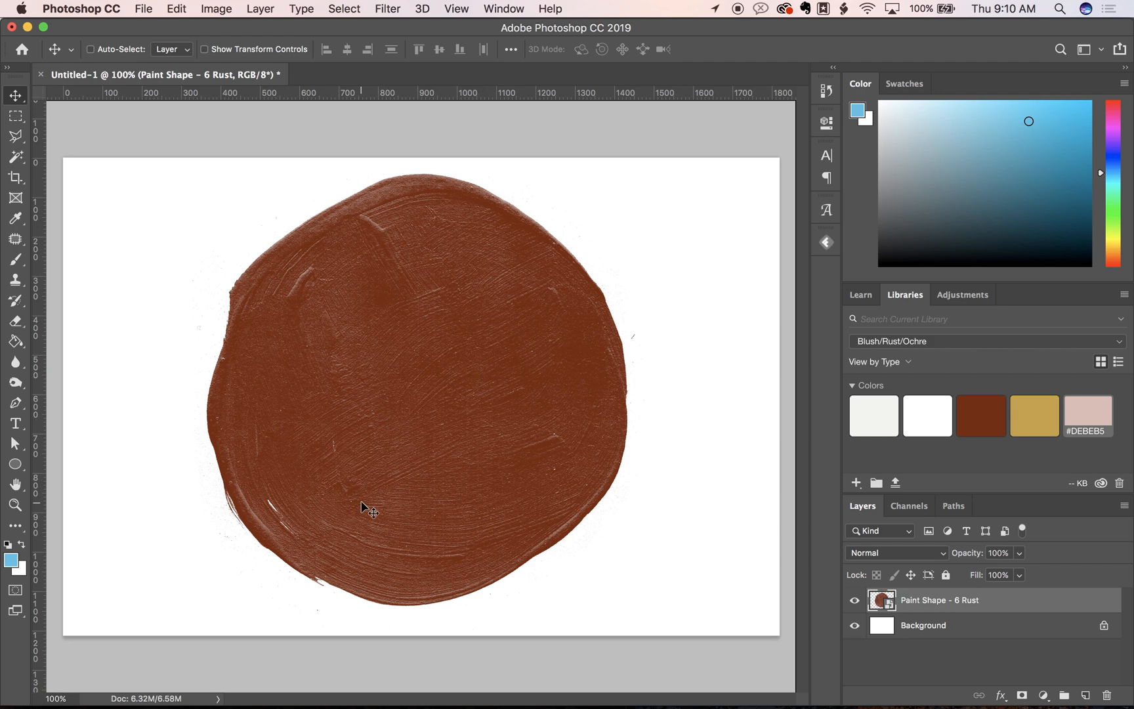
pyautogui.moveTo(709, 499)
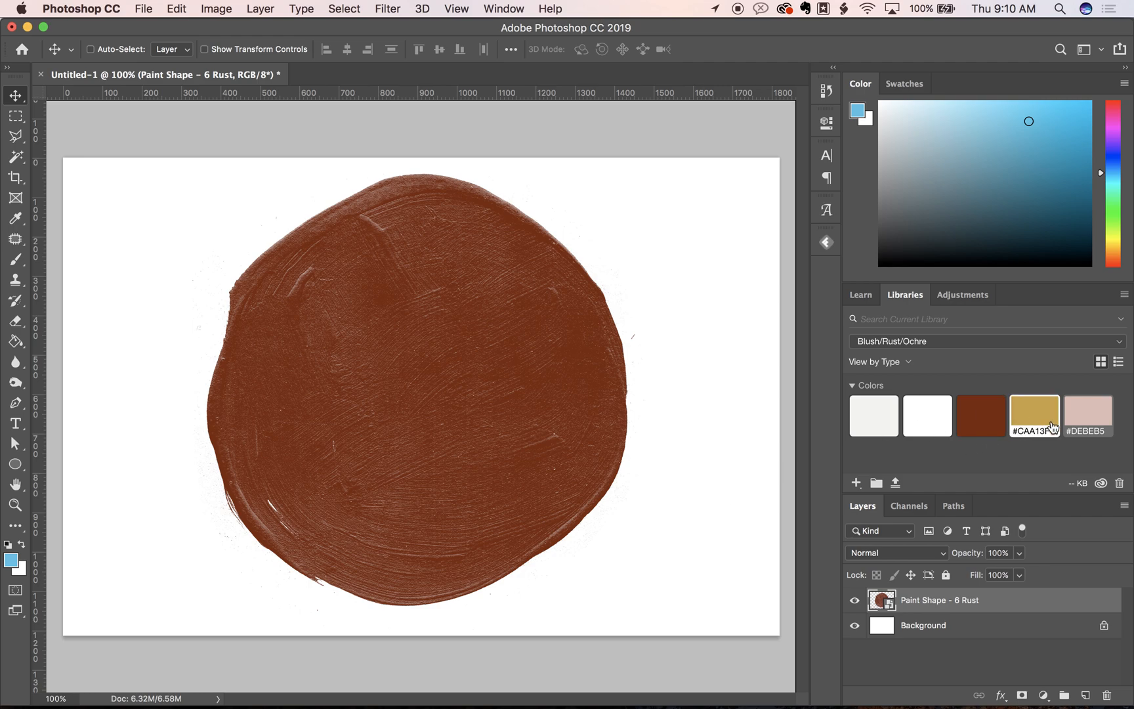
pyautogui.moveTo(419, 395)
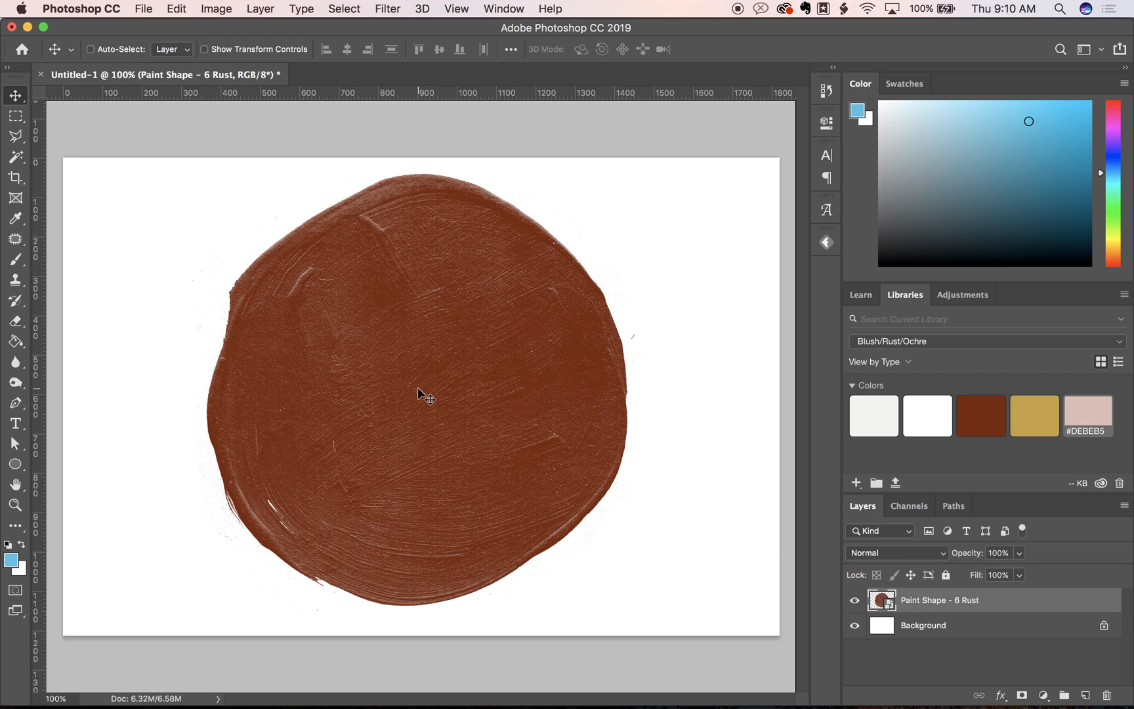
pyautogui.moveTo(622, 483)
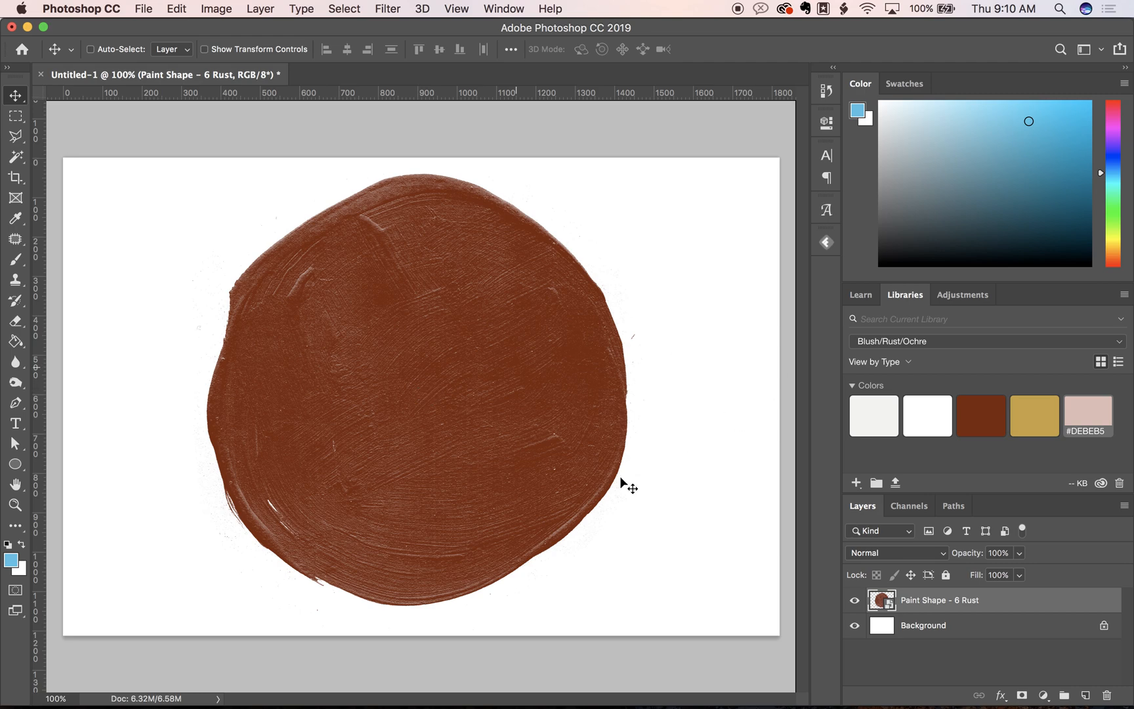
pyautogui.moveTo(875, 475)
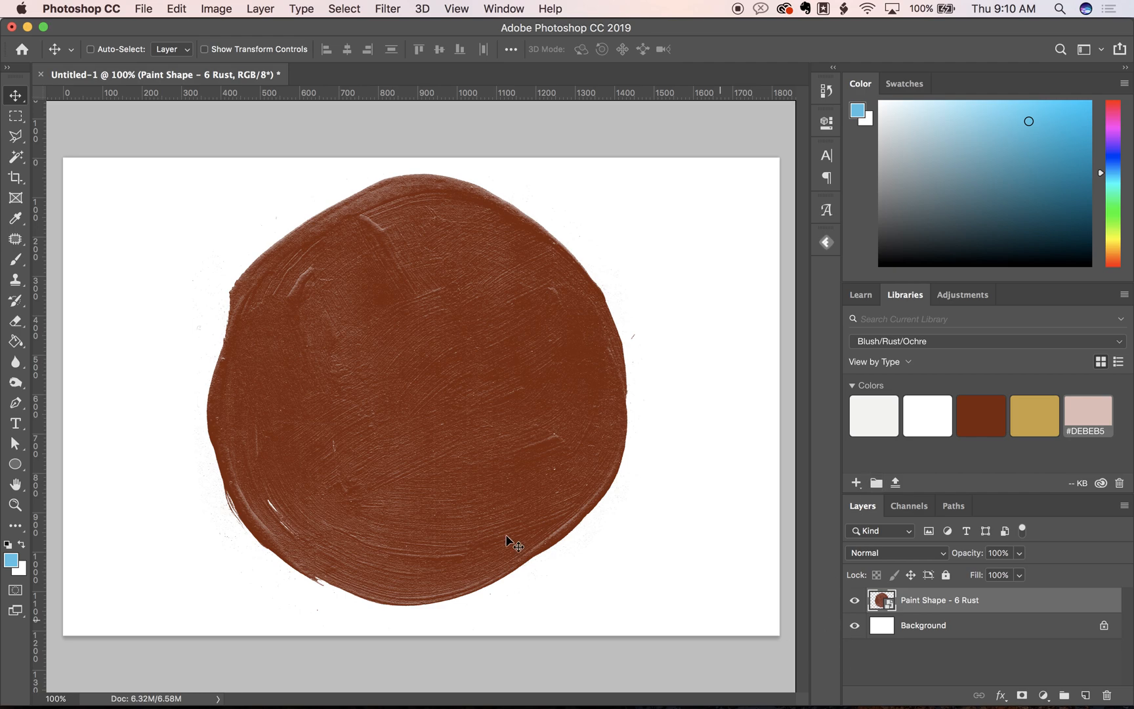
# Step: Toggle the white Background layer off and back on, then enable Color Overlay on the paint shape
pyautogui.click(853, 625)
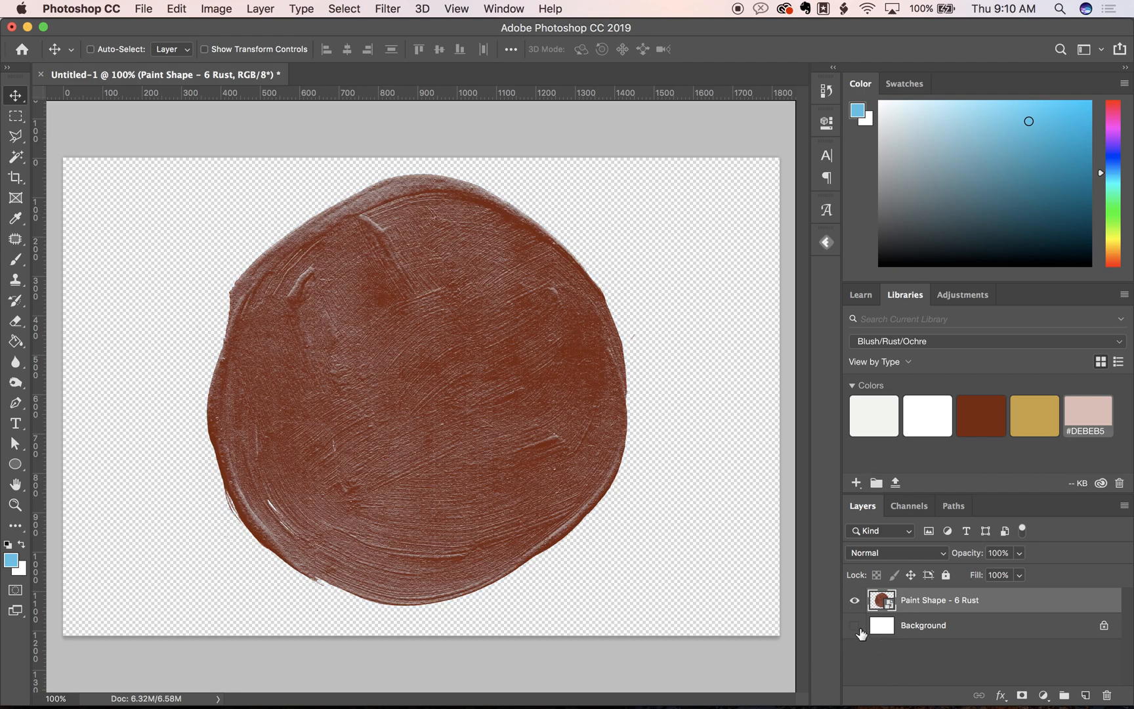
pyautogui.click(854, 625)
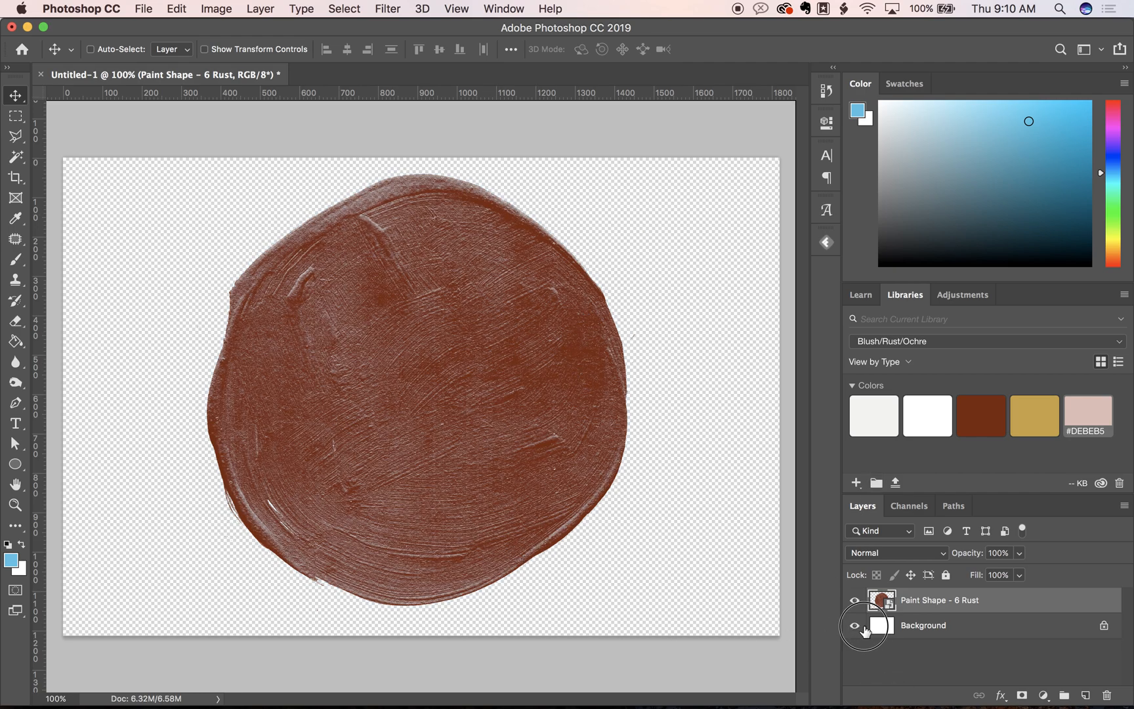
pyautogui.click(854, 625)
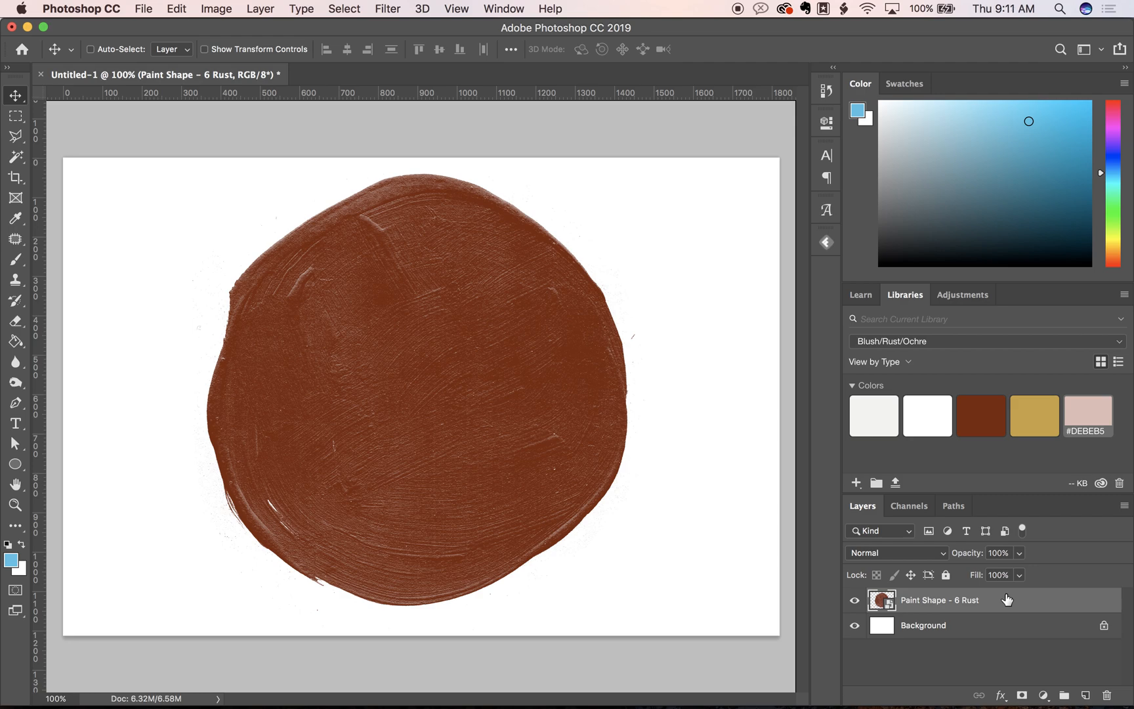
pyautogui.moveTo(1009, 601)
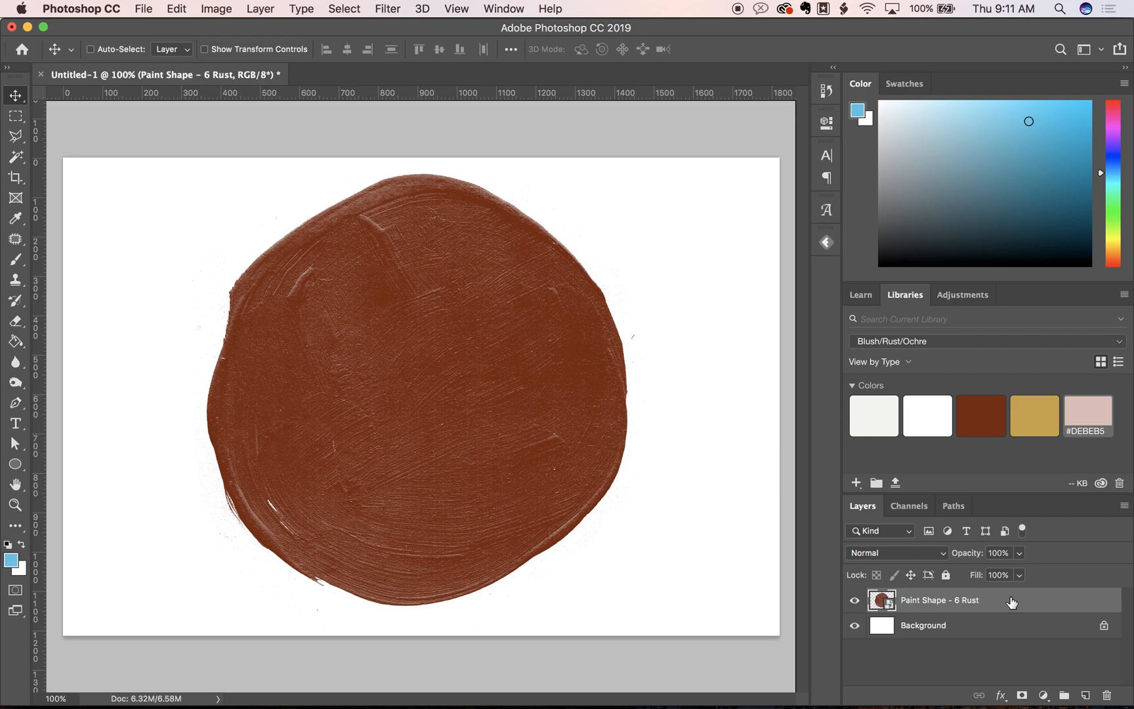
pyautogui.moveTo(998, 639)
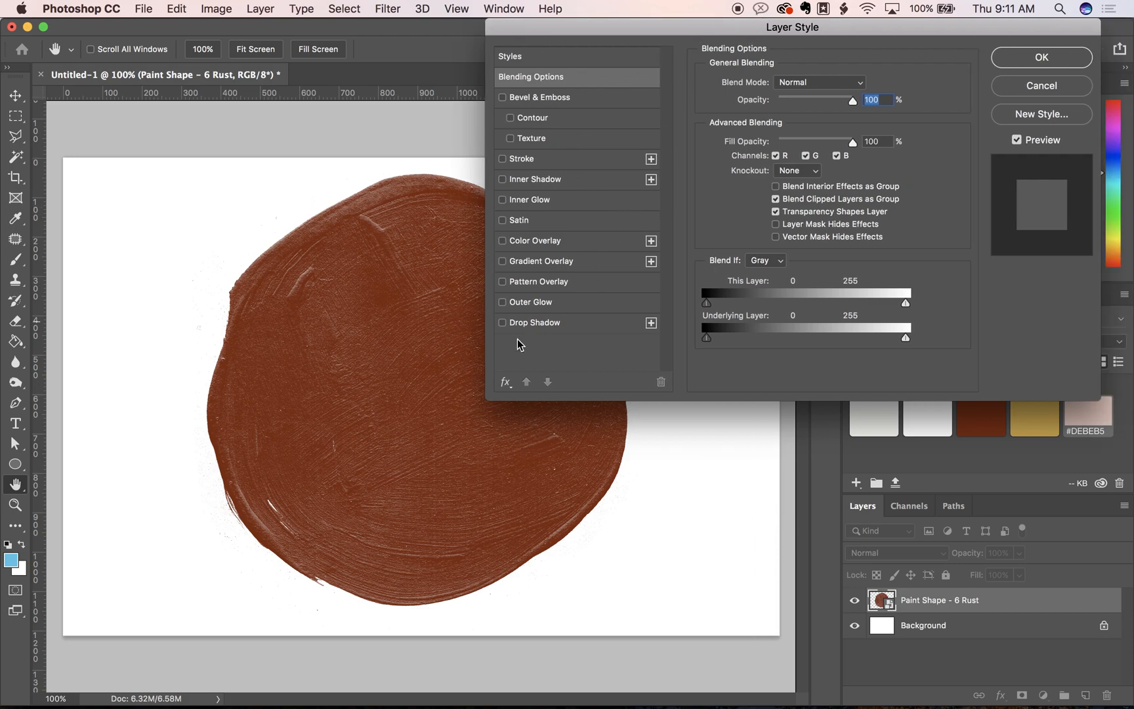
pyautogui.click(502, 240)
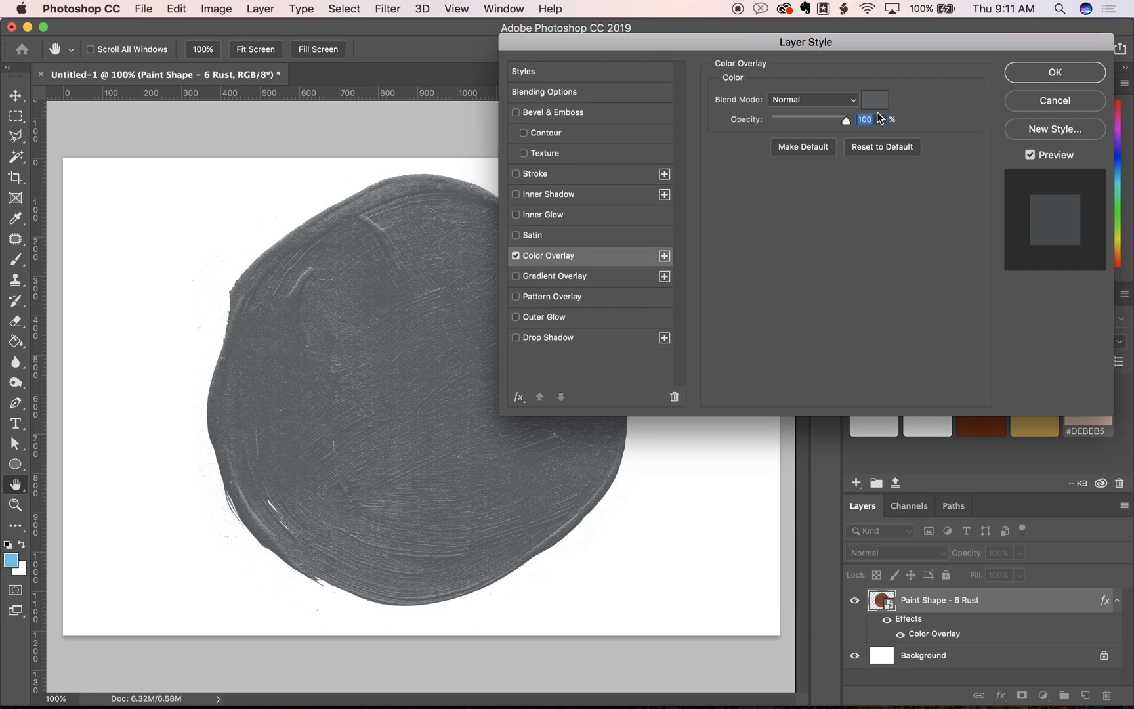
# Step: Open the overlay colour picker and try several blue tones
pyautogui.click(875, 100)
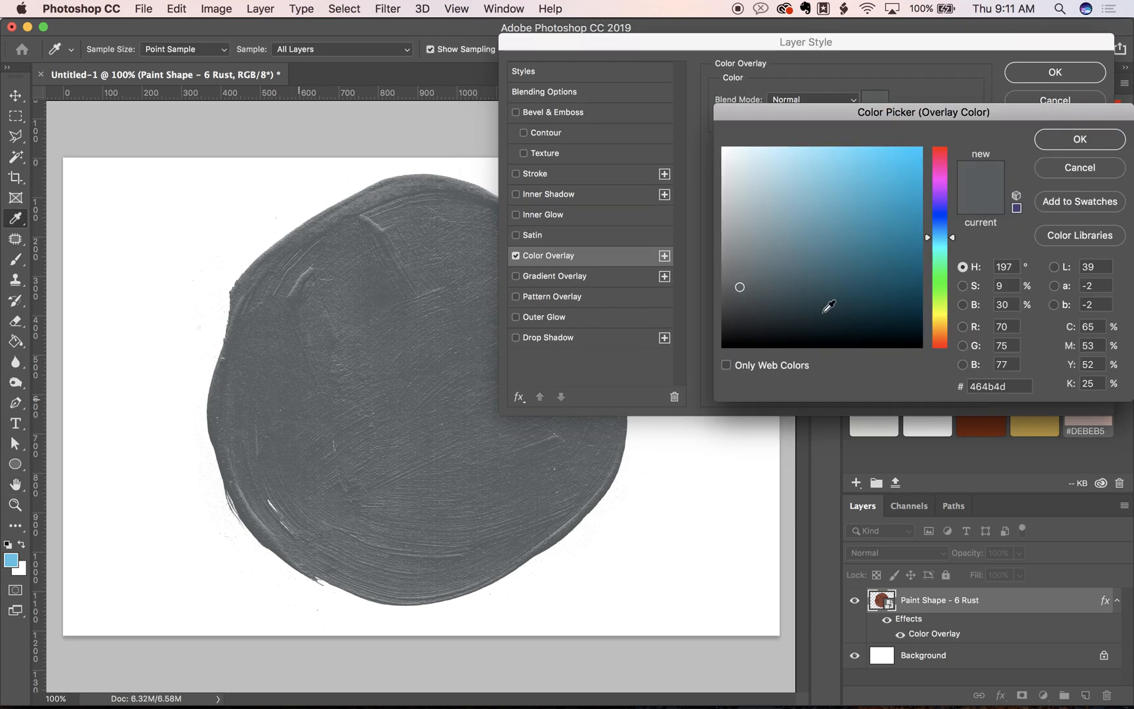
pyautogui.click(848, 267)
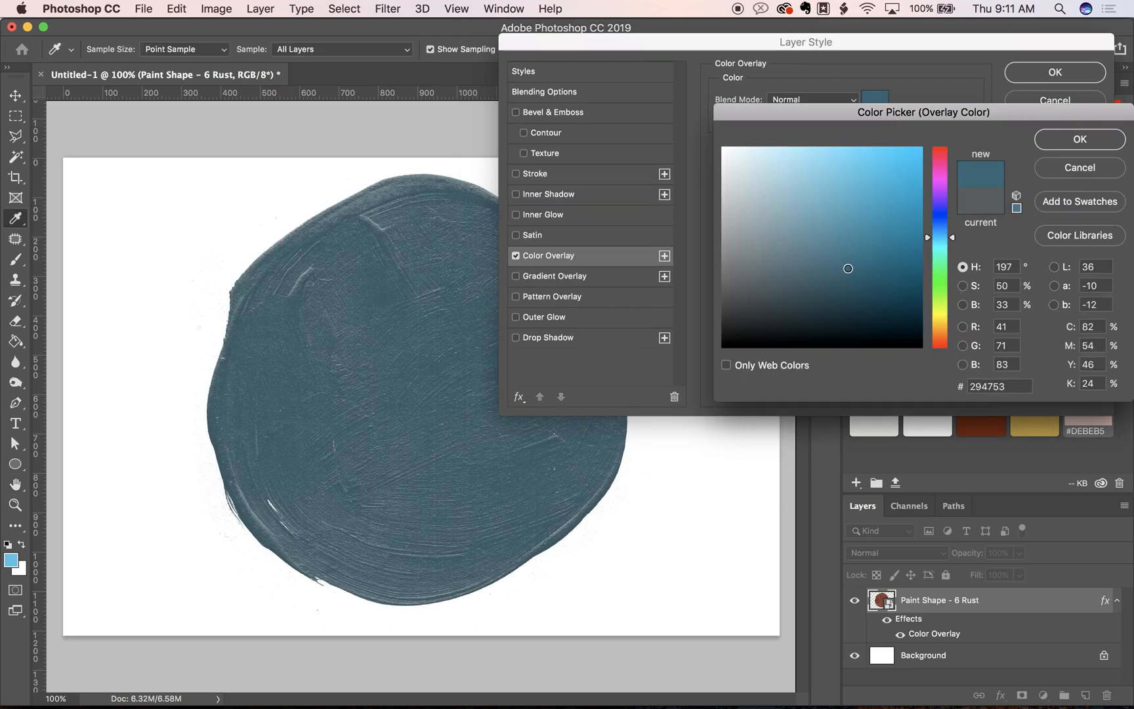
pyautogui.click(848, 241)
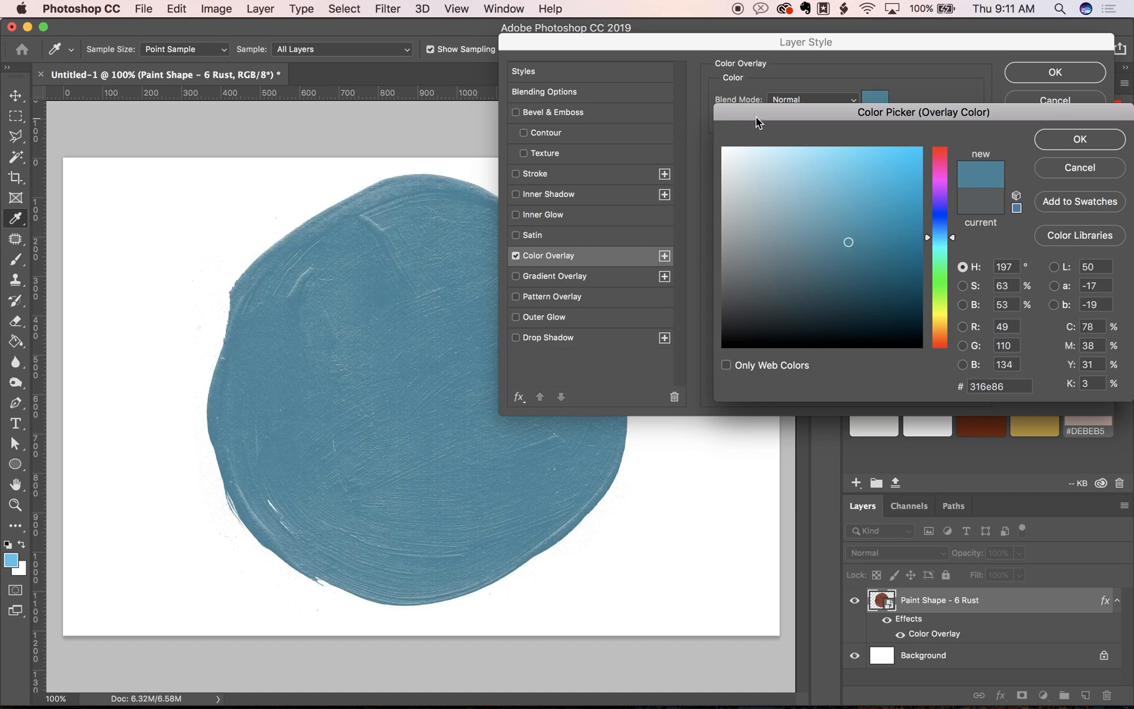
pyautogui.moveTo(340, 513)
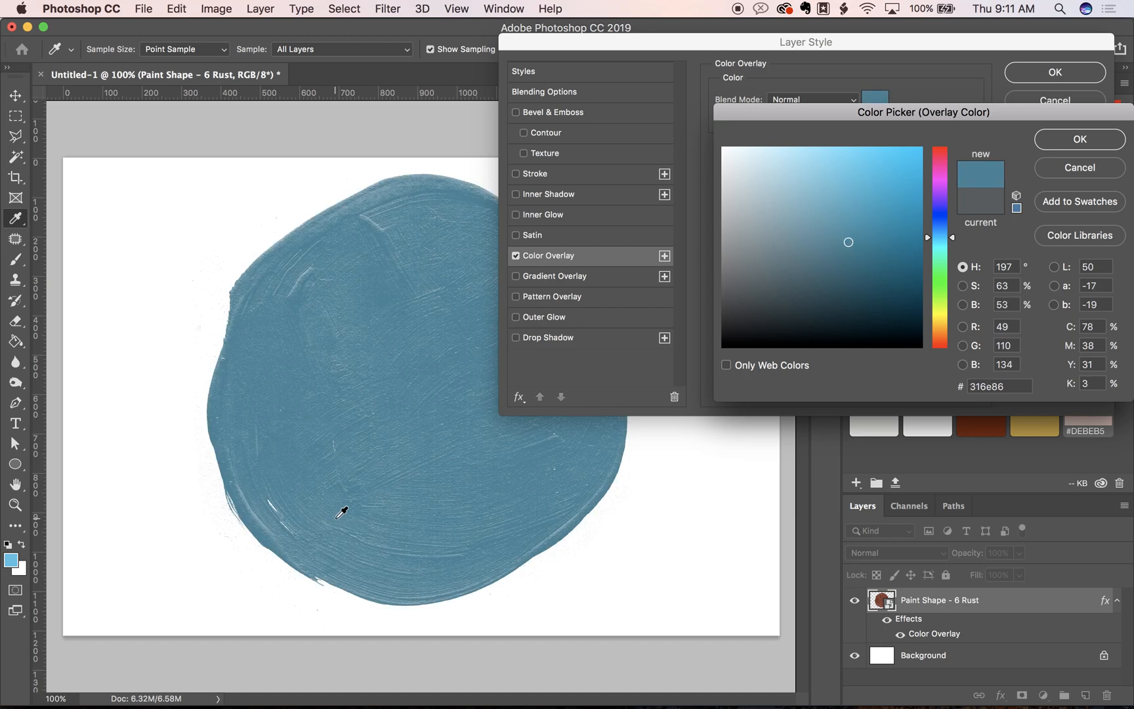
pyautogui.click(836, 209)
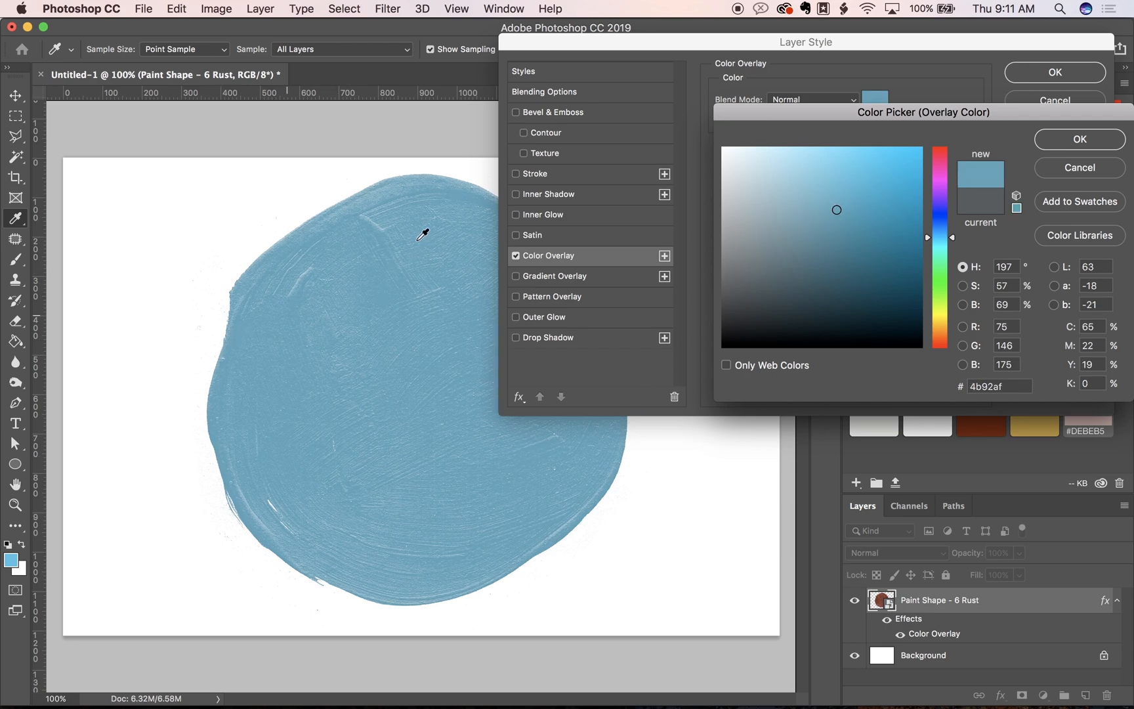
pyautogui.click(816, 230)
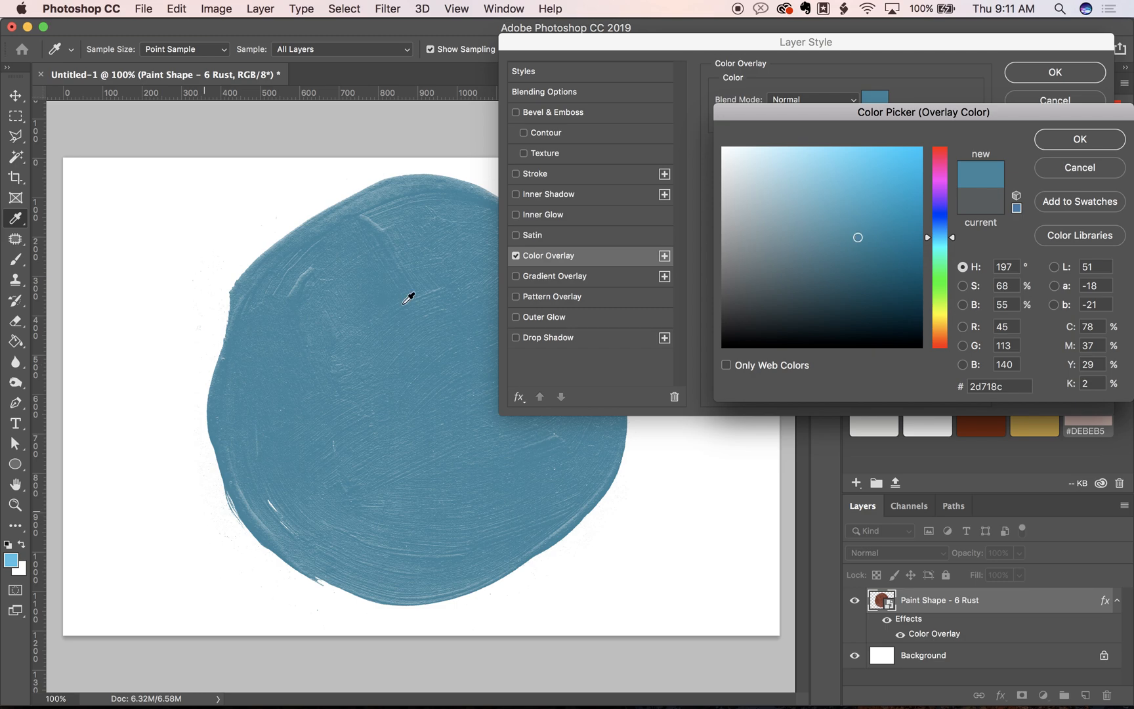
pyautogui.moveTo(648, 505)
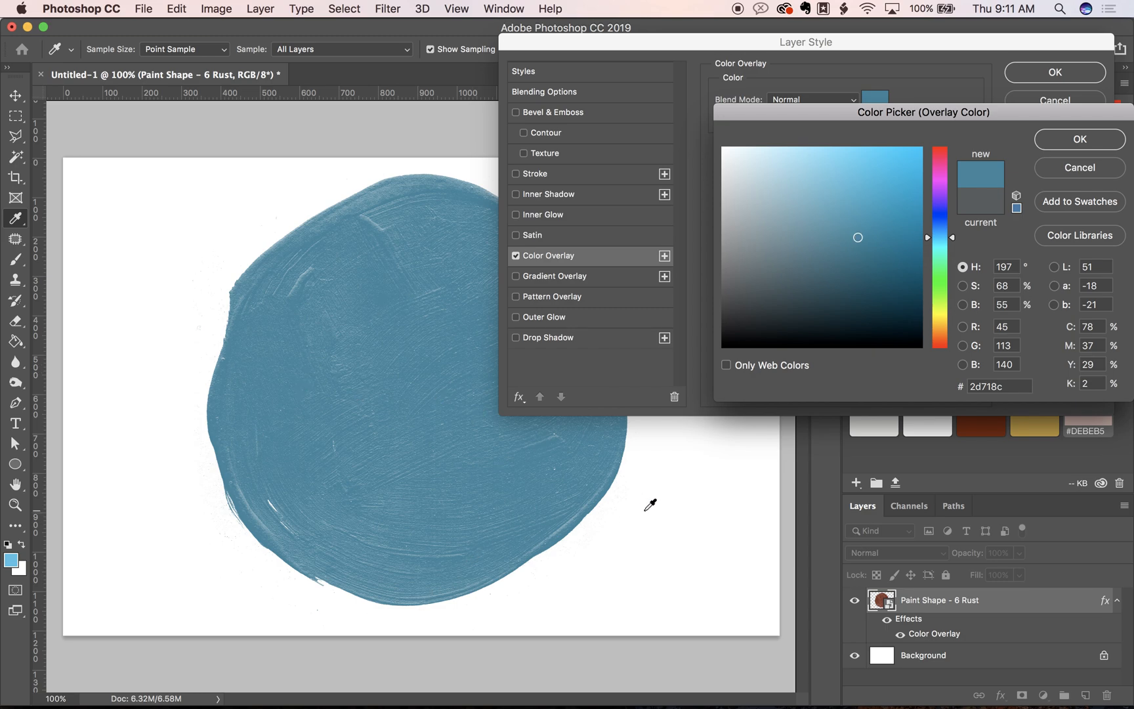
pyautogui.moveTo(445, 553)
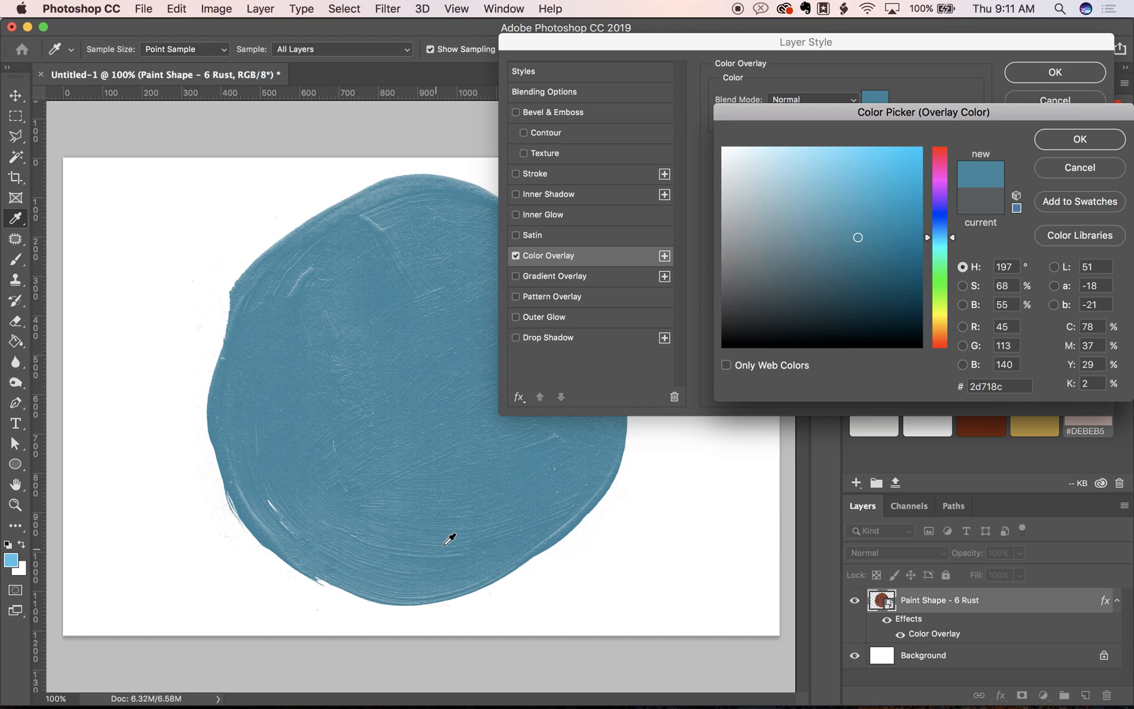
pyautogui.moveTo(239, 456)
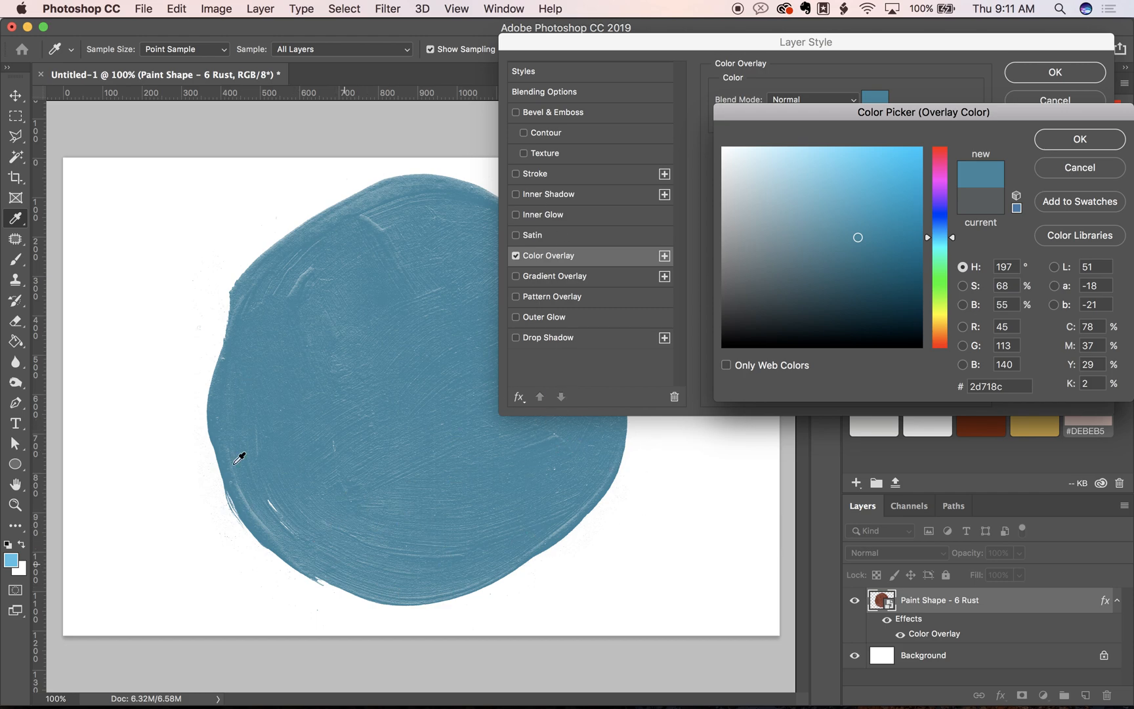
pyautogui.moveTo(383, 330)
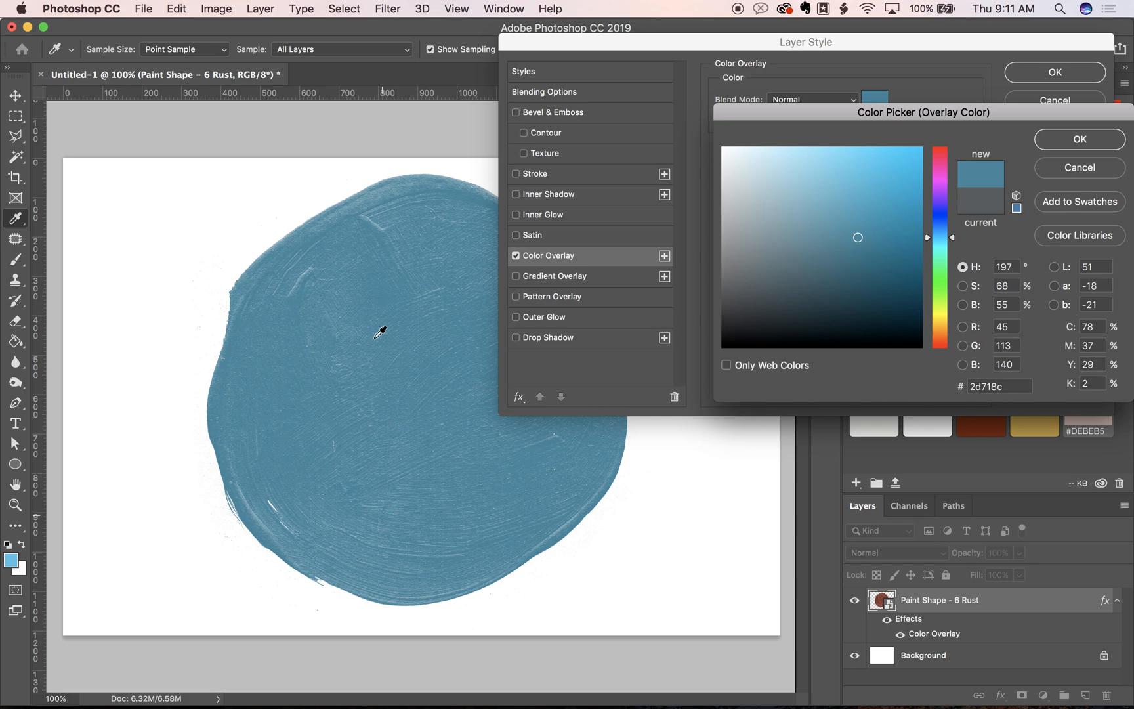
# Step: Refine the overlay colour to a pale light blue
pyautogui.click(840, 199)
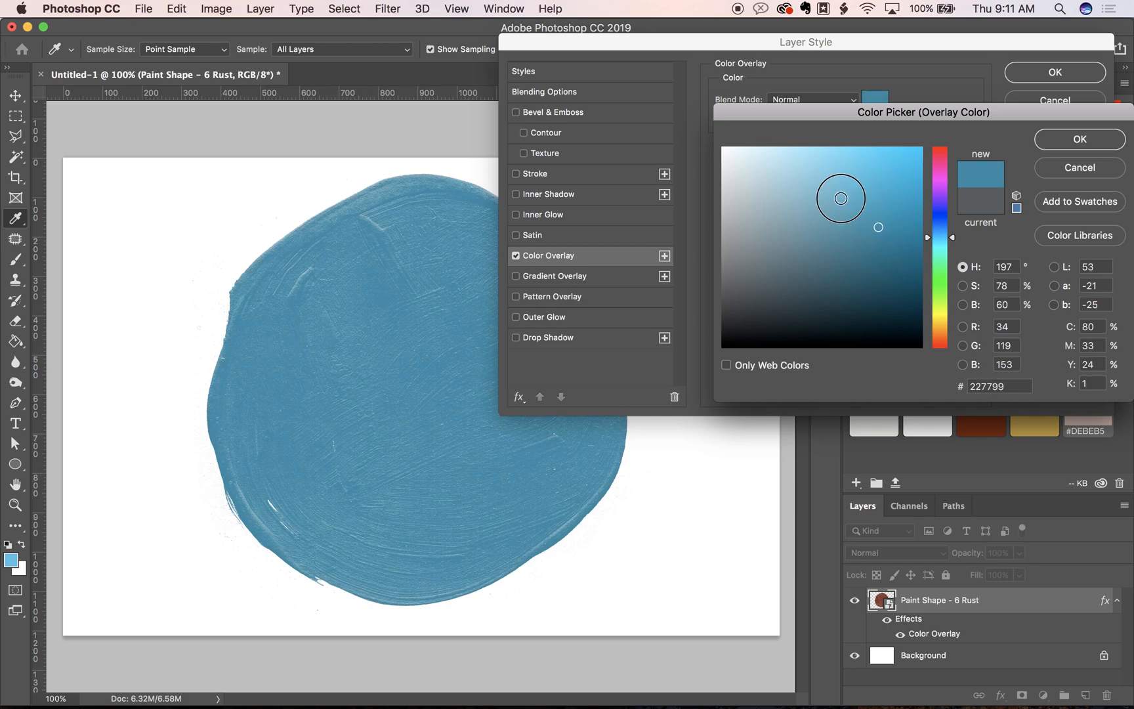
pyautogui.click(840, 198)
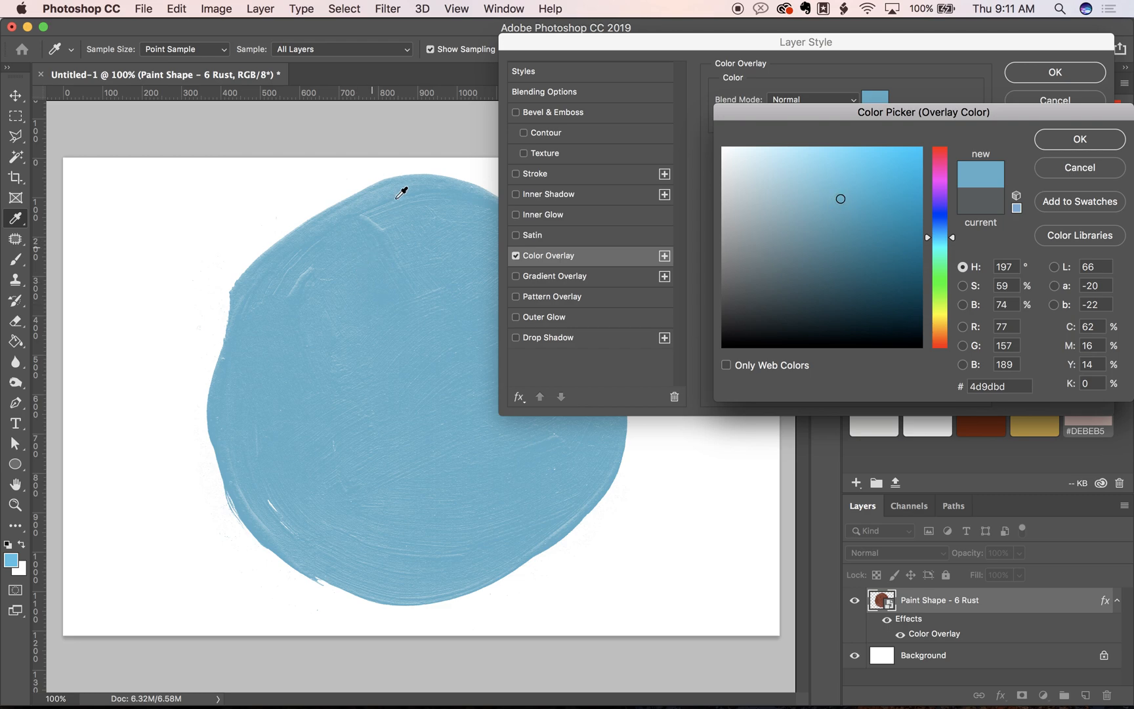
pyautogui.moveTo(539, 516)
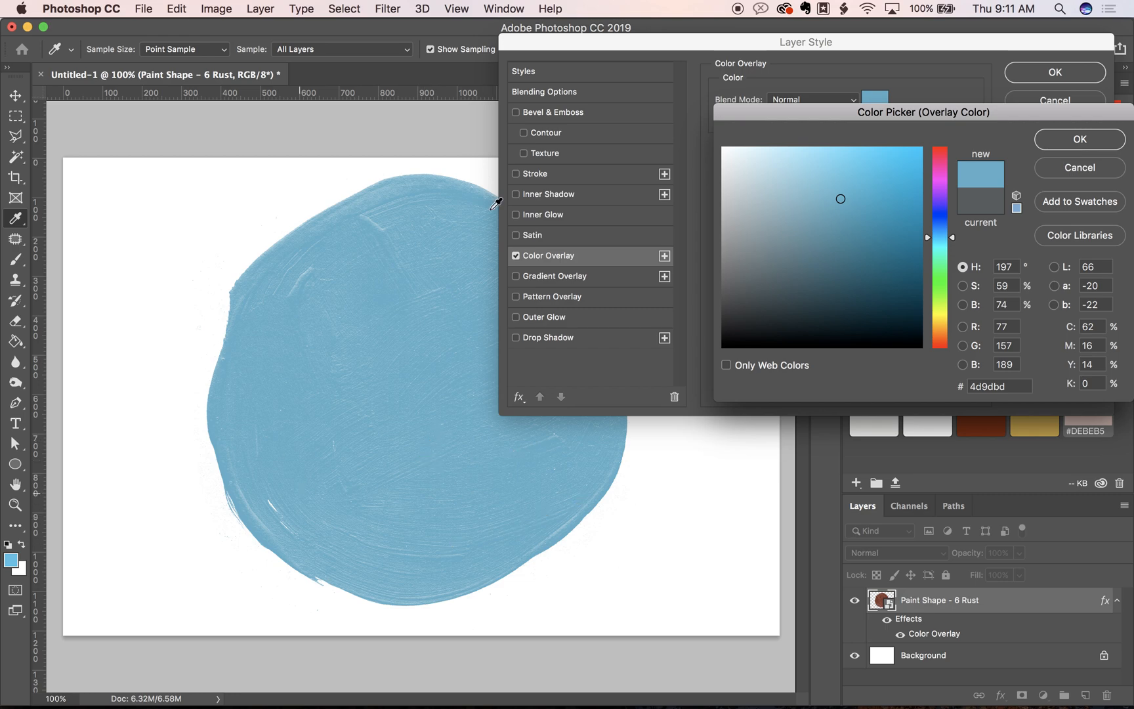
pyautogui.moveTo(840, 198); pyautogui.dragTo(867, 227)
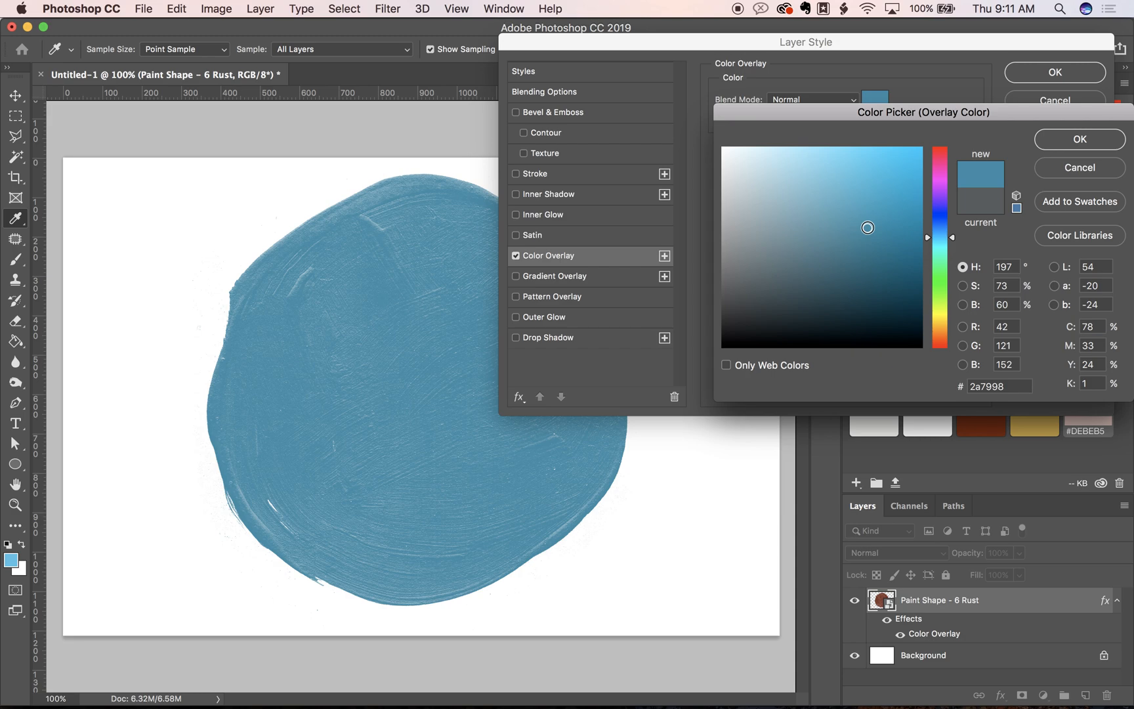
pyautogui.click(918, 162)
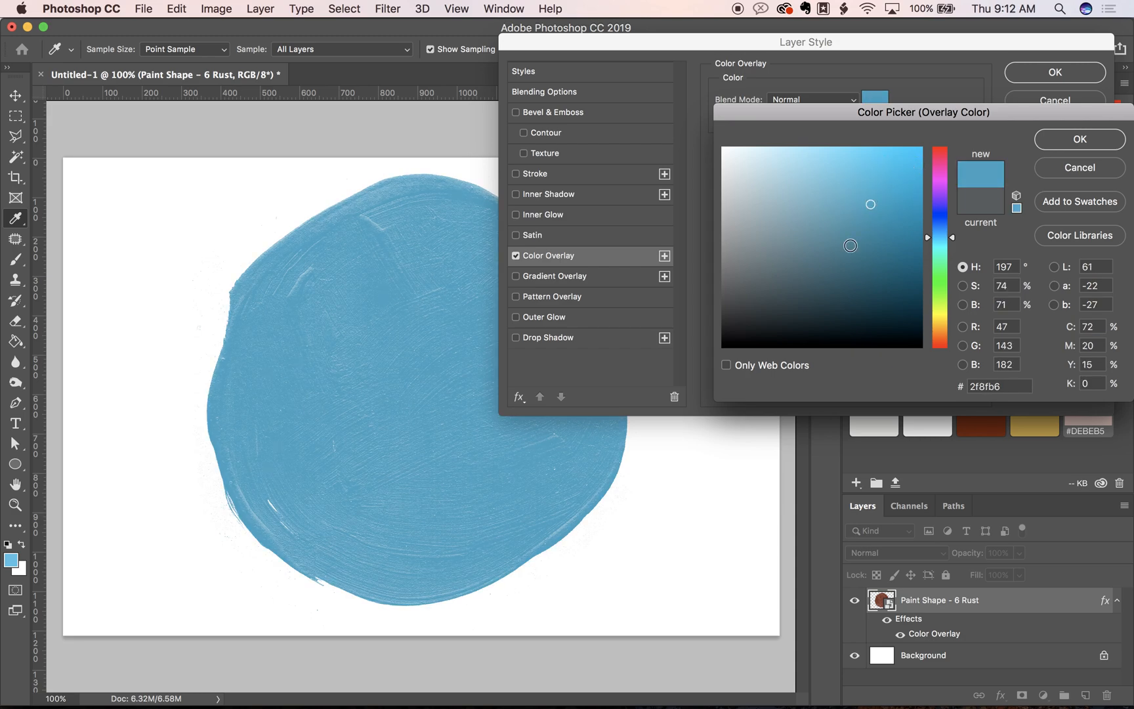
# Step: Set the overlay colour to hex 2f8fb6 and confirm it
pyautogui.tripleClick(1000, 386)
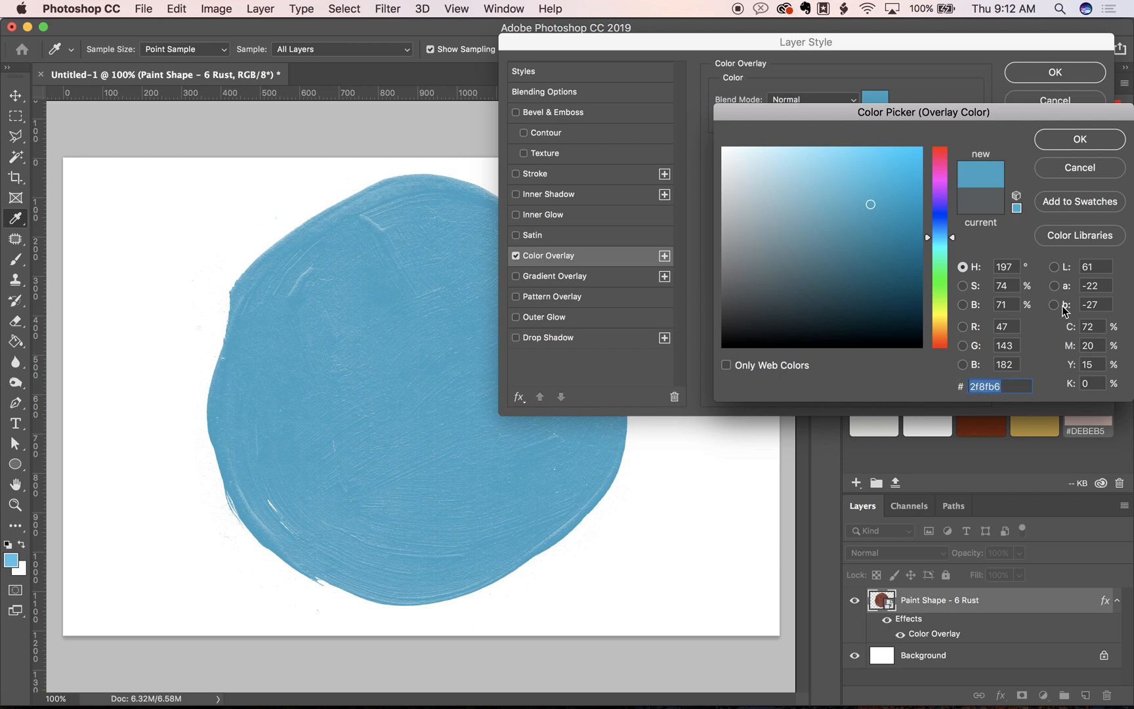
pyautogui.click(1078, 139)
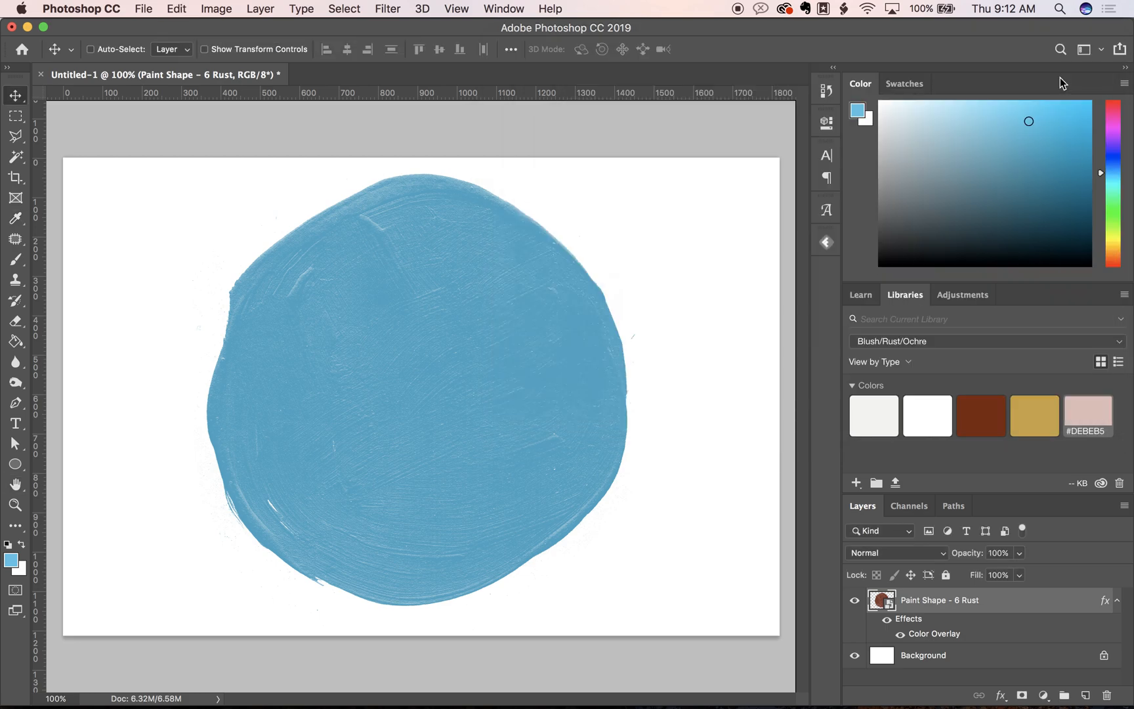
pyautogui.moveTo(501, 361)
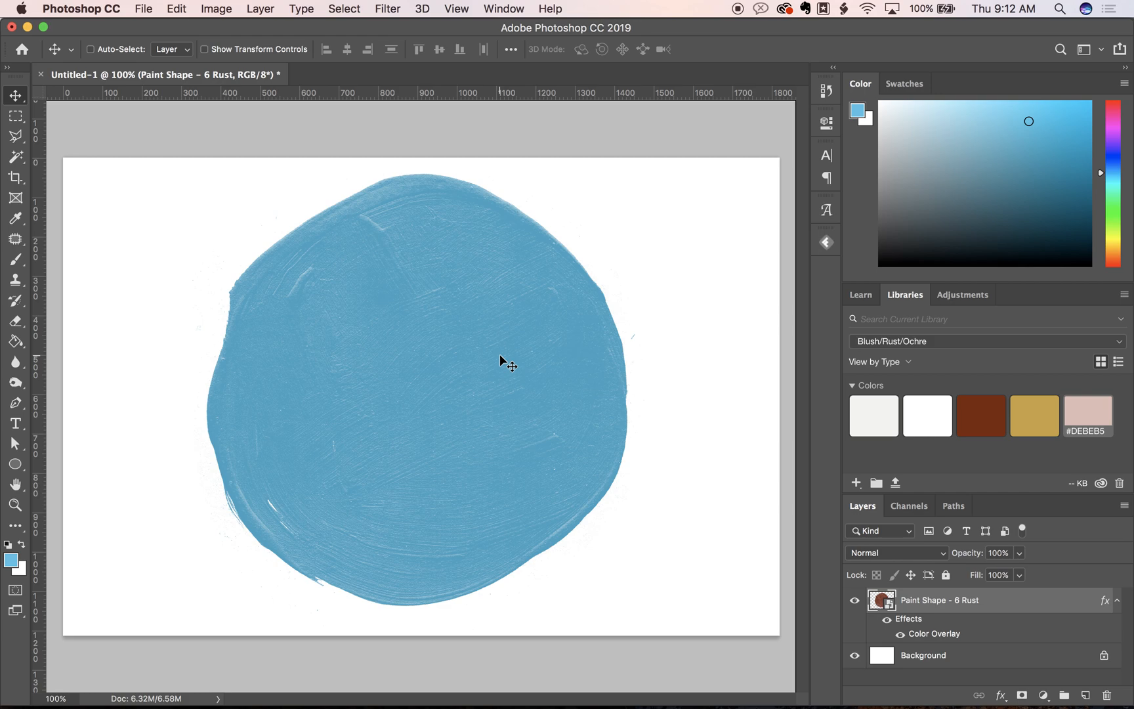
pyautogui.moveTo(570, 262)
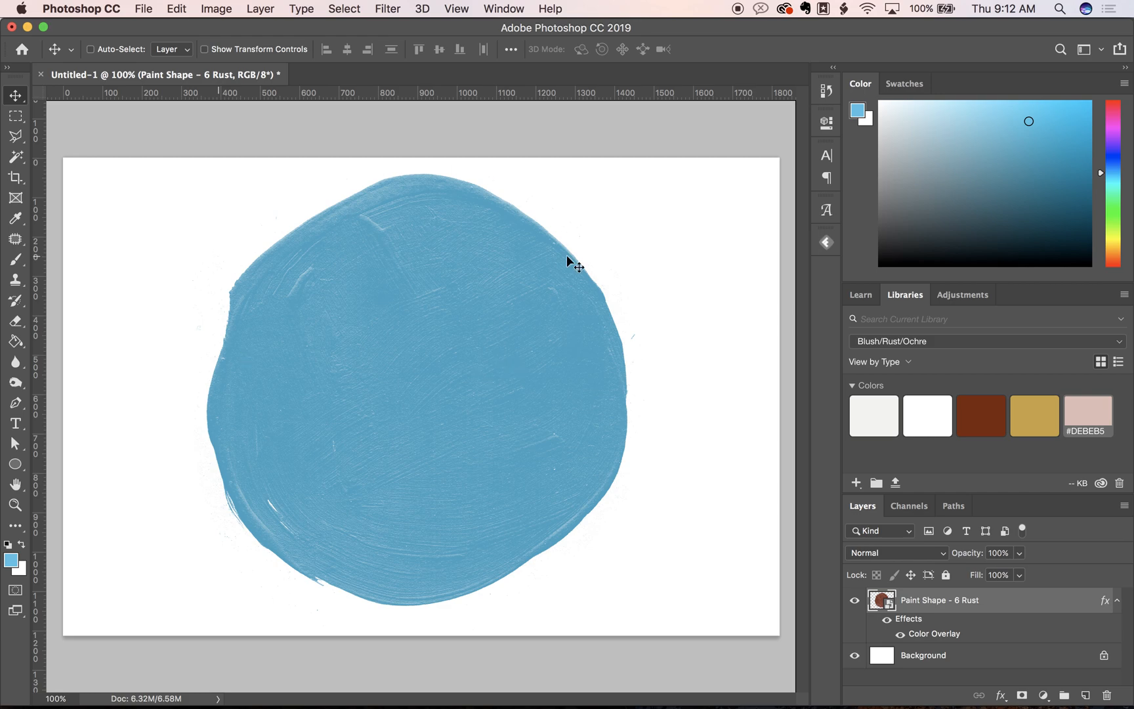
pyautogui.moveTo(266, 640)
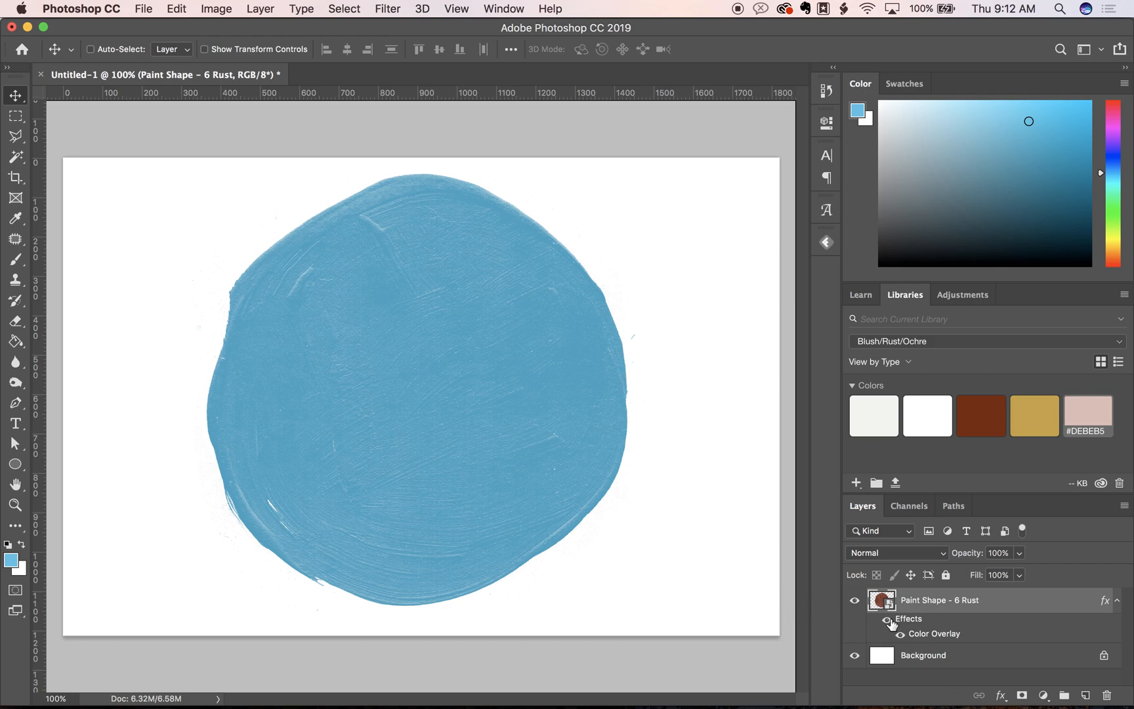
# Step: Hide the overlay effect to show the rust again and start Image > Adjustments > Hue/Saturation
pyautogui.click(887, 618)
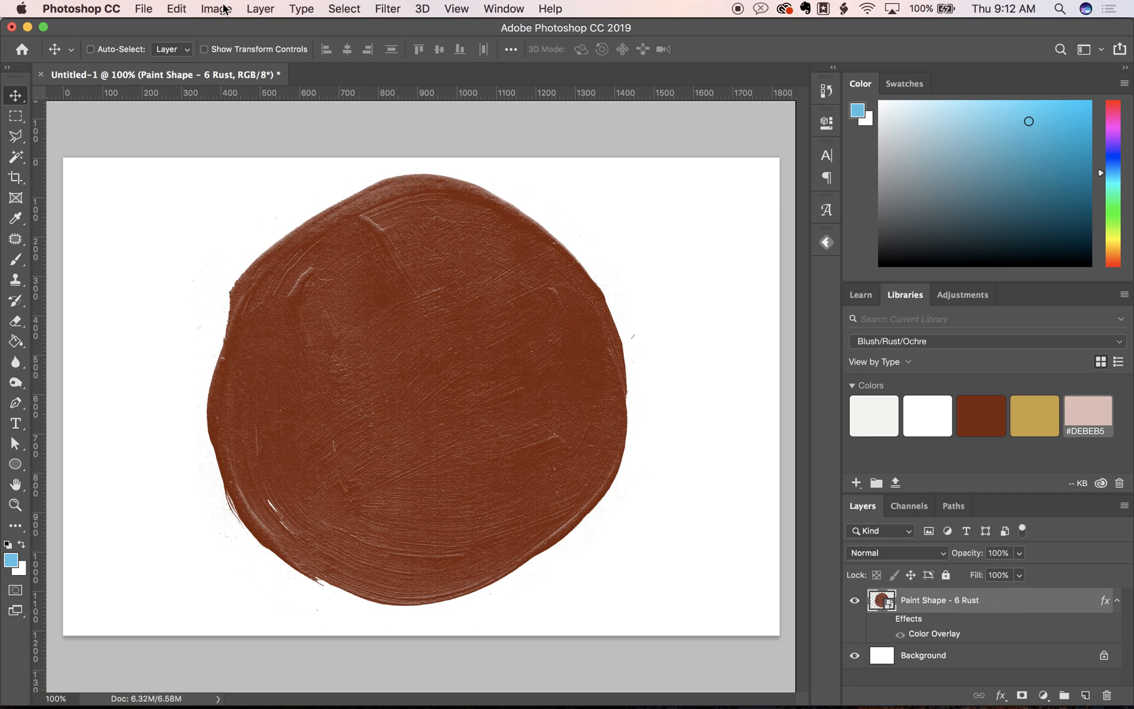
pyautogui.click(216, 9)
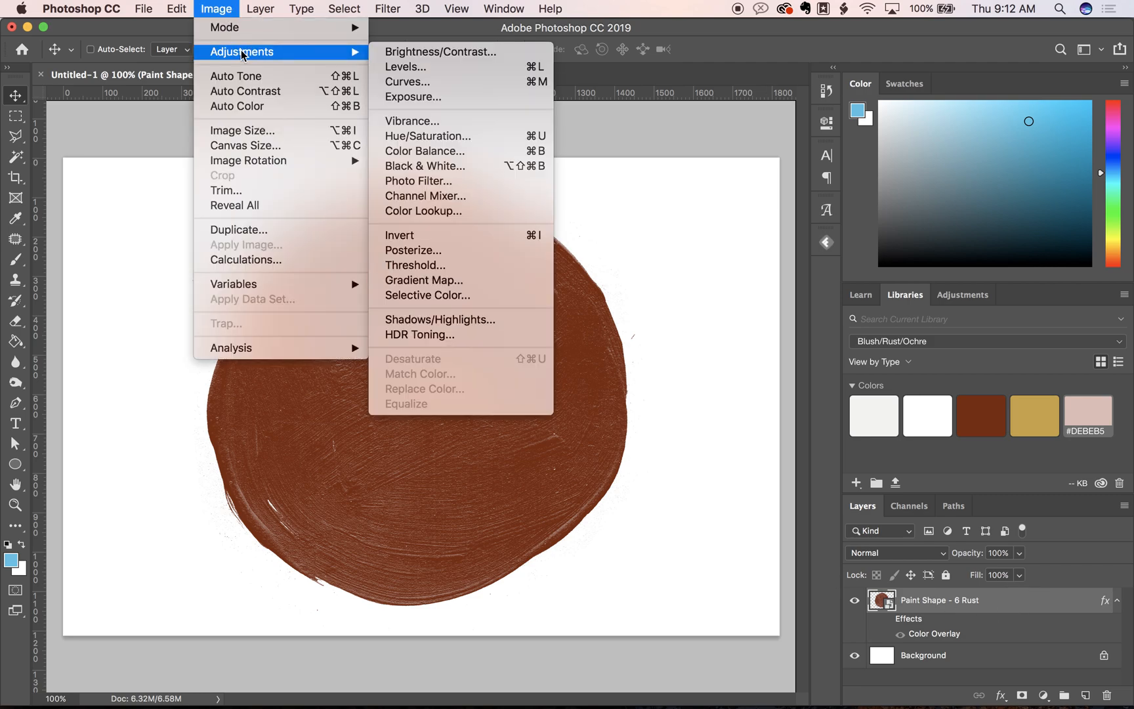
pyautogui.moveTo(429, 146)
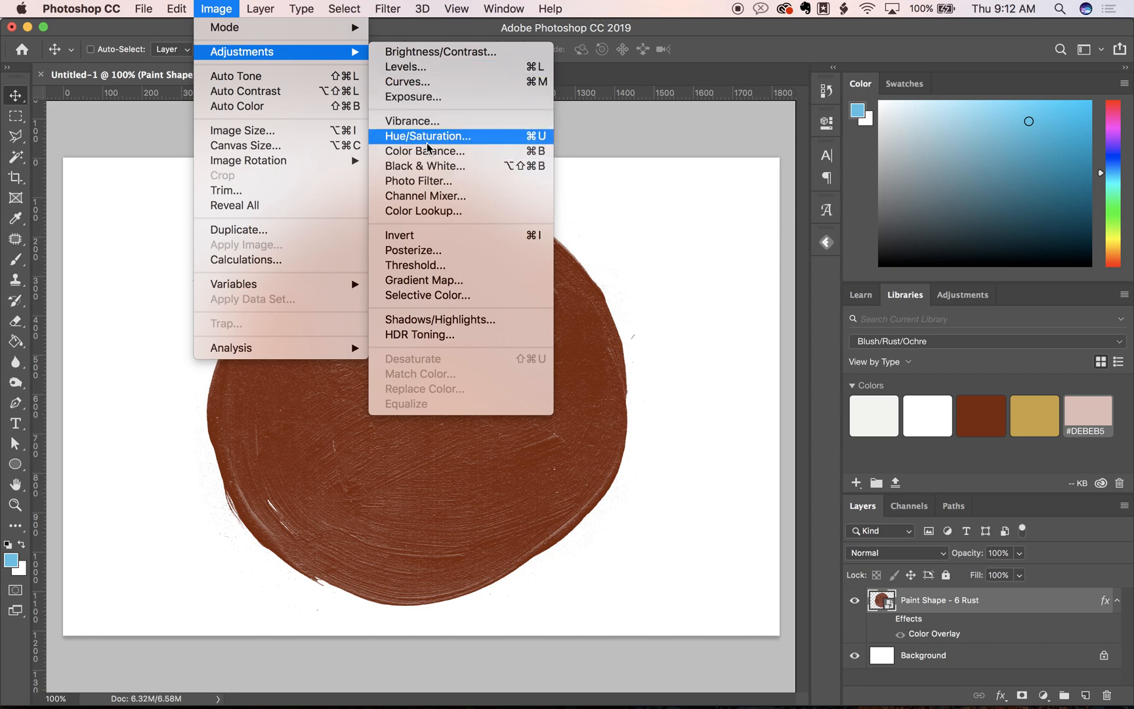
pyautogui.click(428, 135)
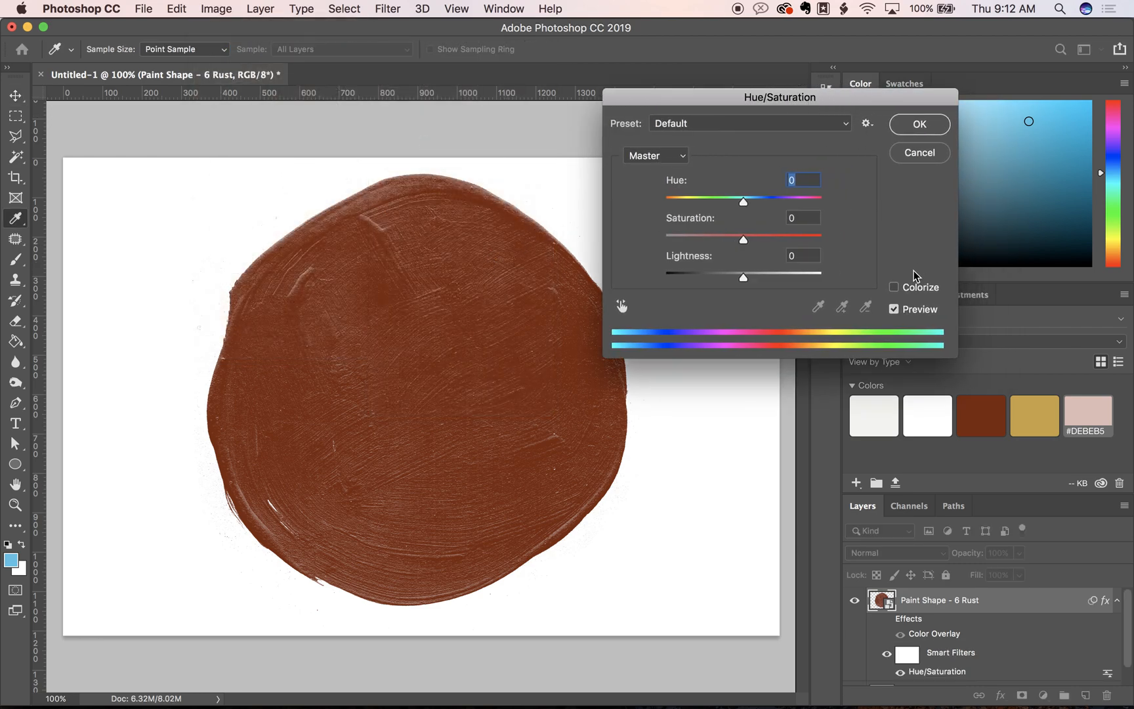
# Step: Colorize with Hue/Saturation at Hue 197, Saturation about 69, Lightness +46, and apply
pyautogui.click(894, 287)
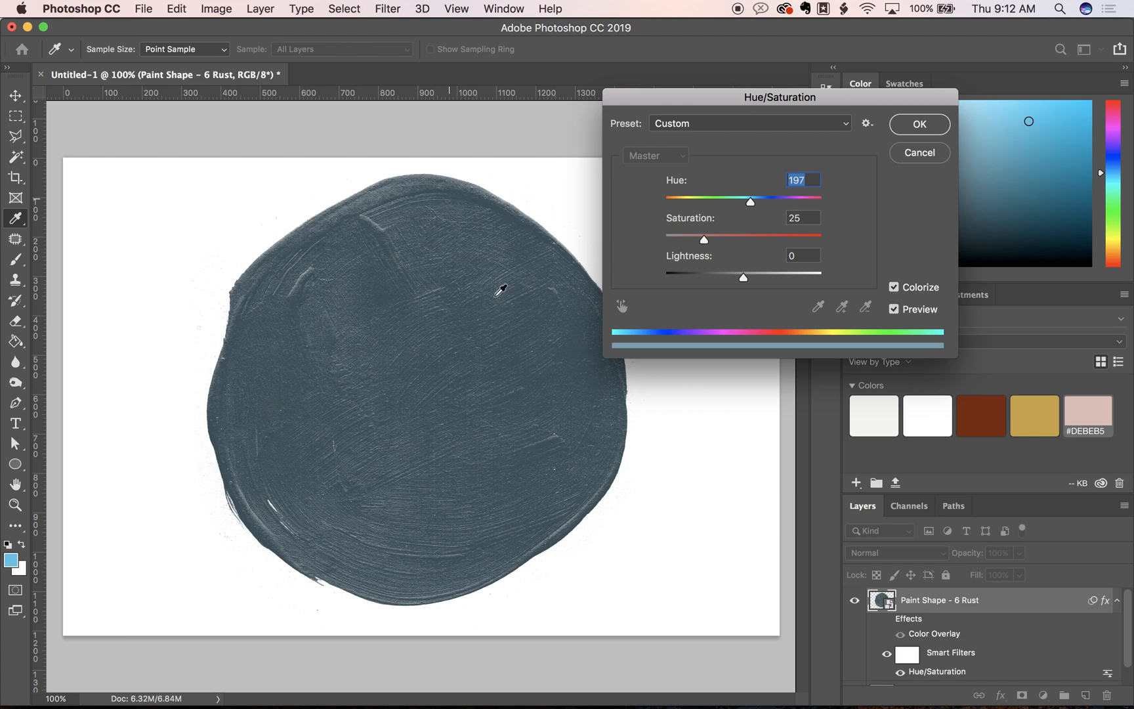
pyautogui.moveTo(757, 253)
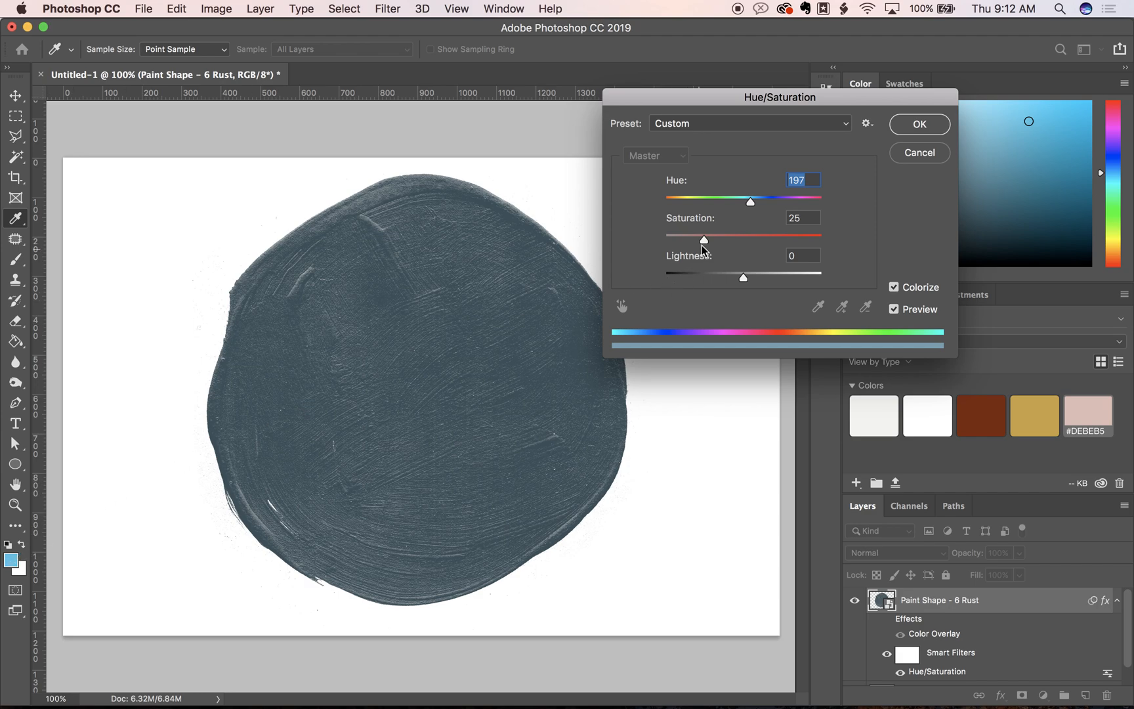
pyautogui.moveTo(703, 234); pyautogui.dragTo(781, 235)
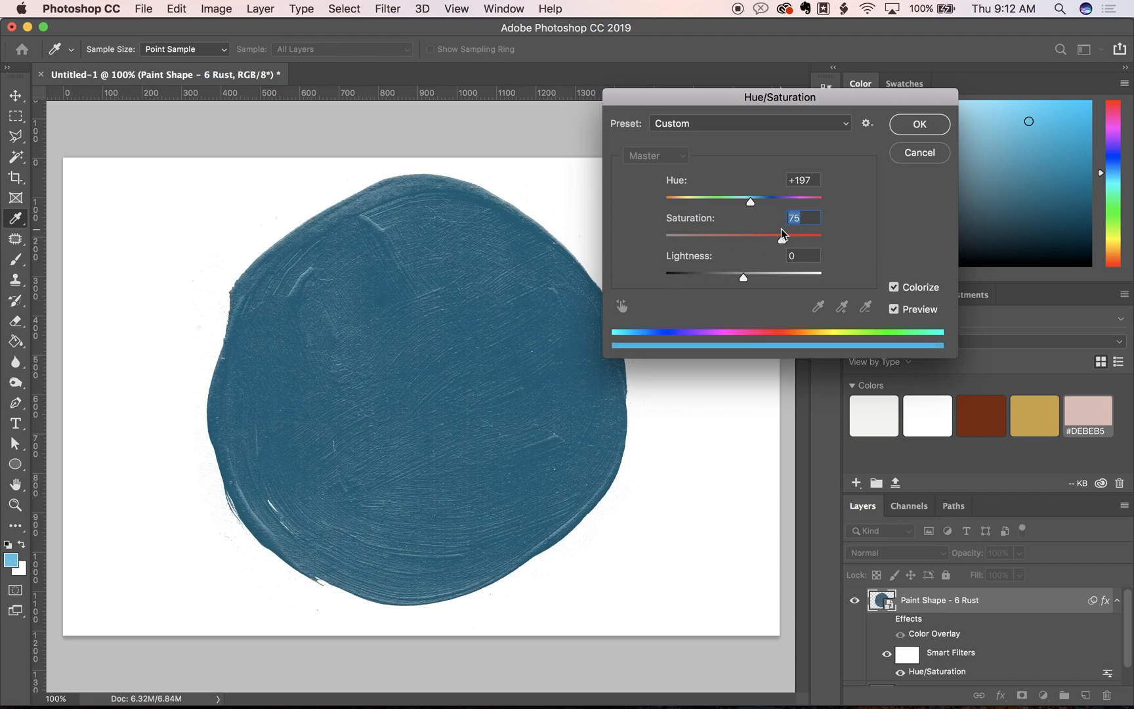
pyautogui.moveTo(742, 276); pyautogui.dragTo(754, 277)
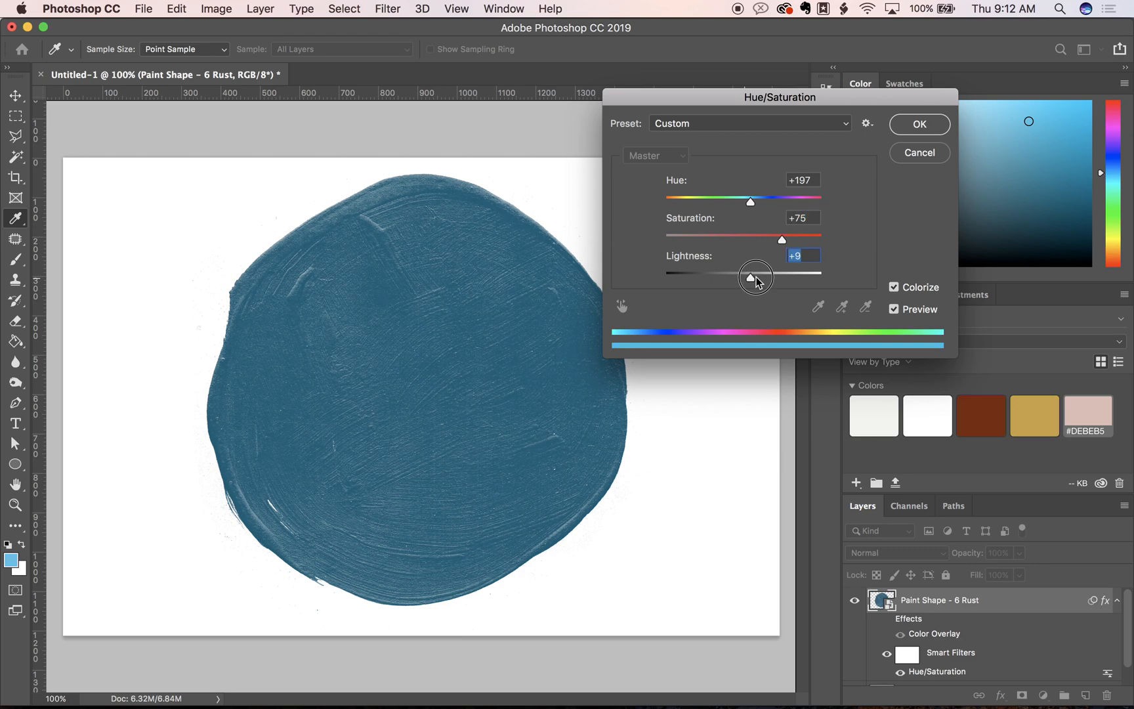
pyautogui.moveTo(750, 278); pyautogui.dragTo(779, 278)
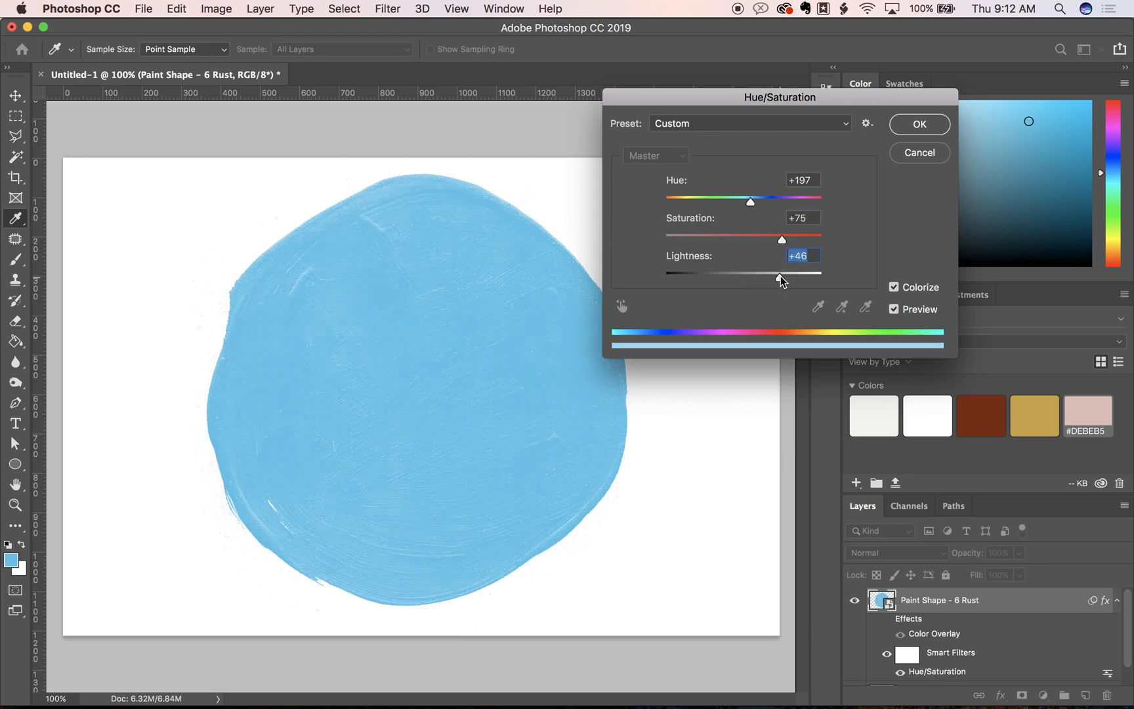
pyautogui.moveTo(781, 239); pyautogui.dragTo(774, 240)
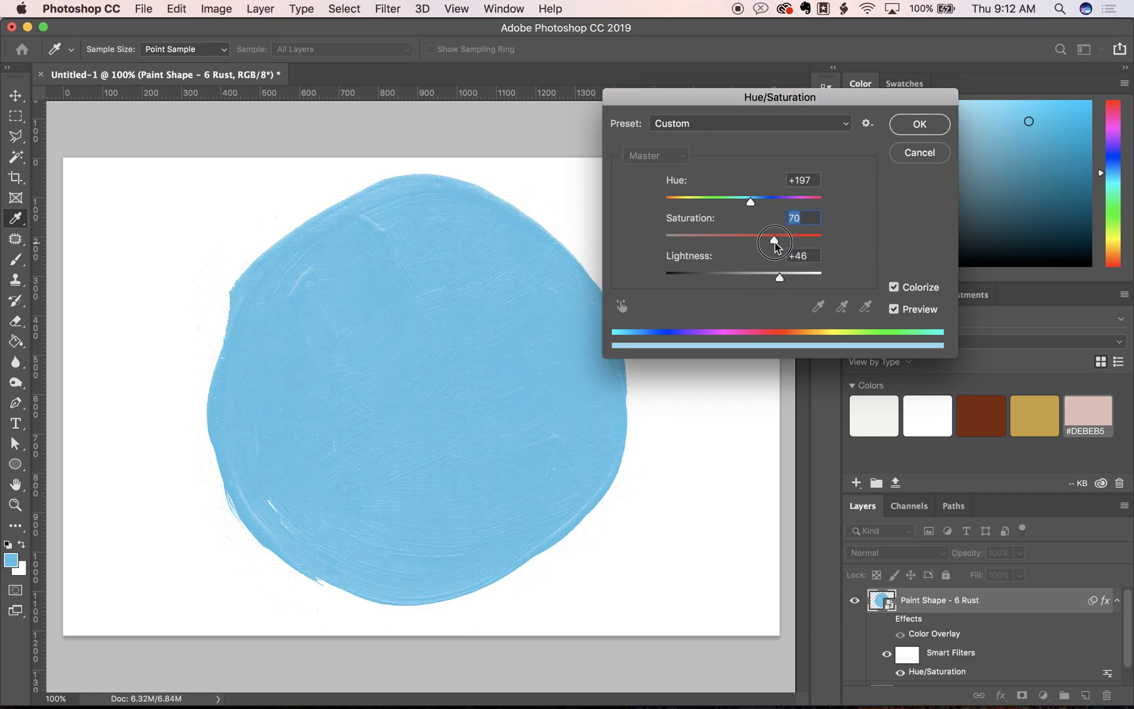
pyautogui.moveTo(774, 240); pyautogui.dragTo(771, 240)
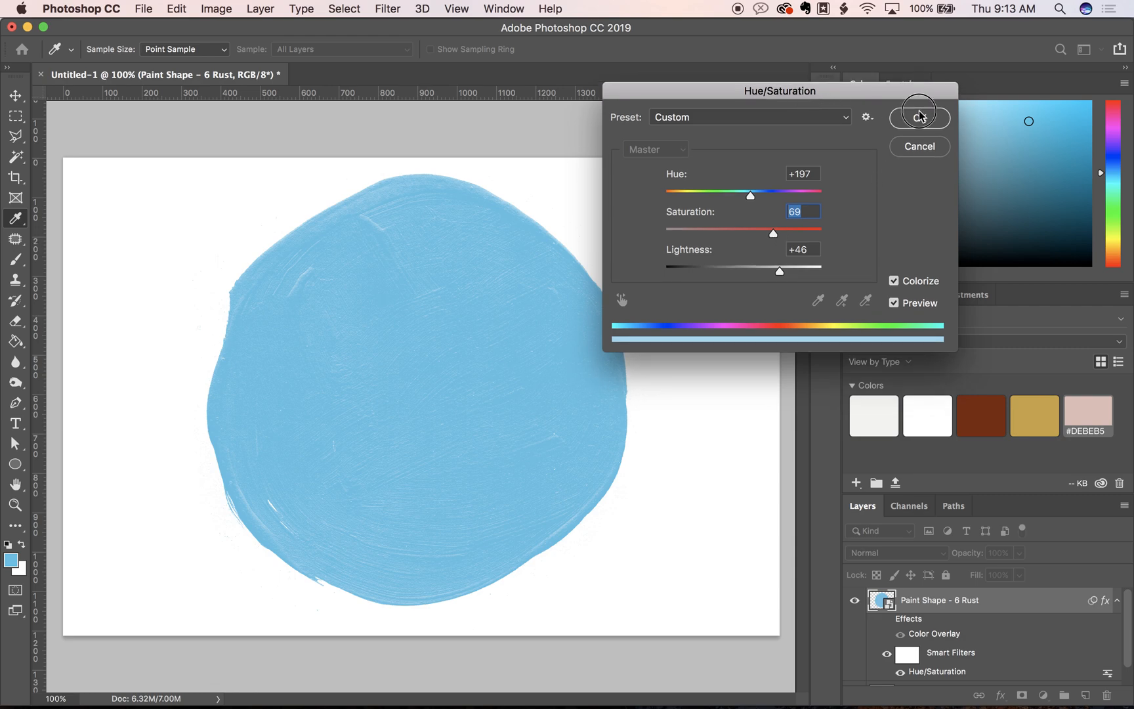
pyautogui.click(919, 116)
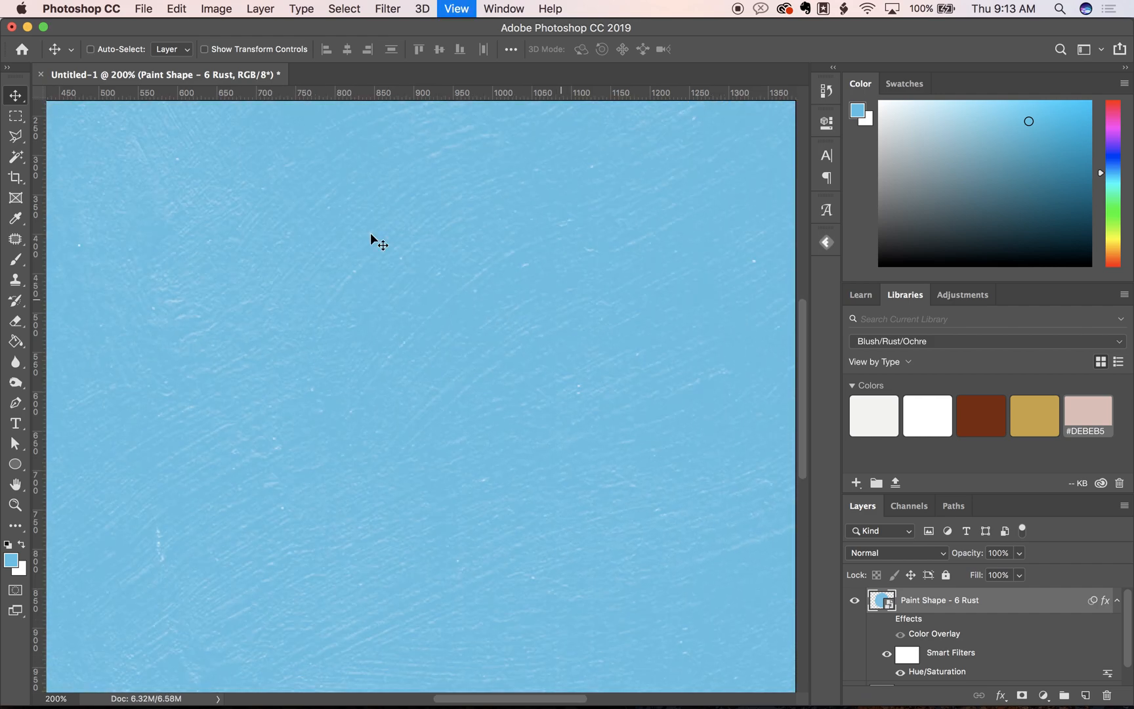
pyautogui.press('cmd+0')
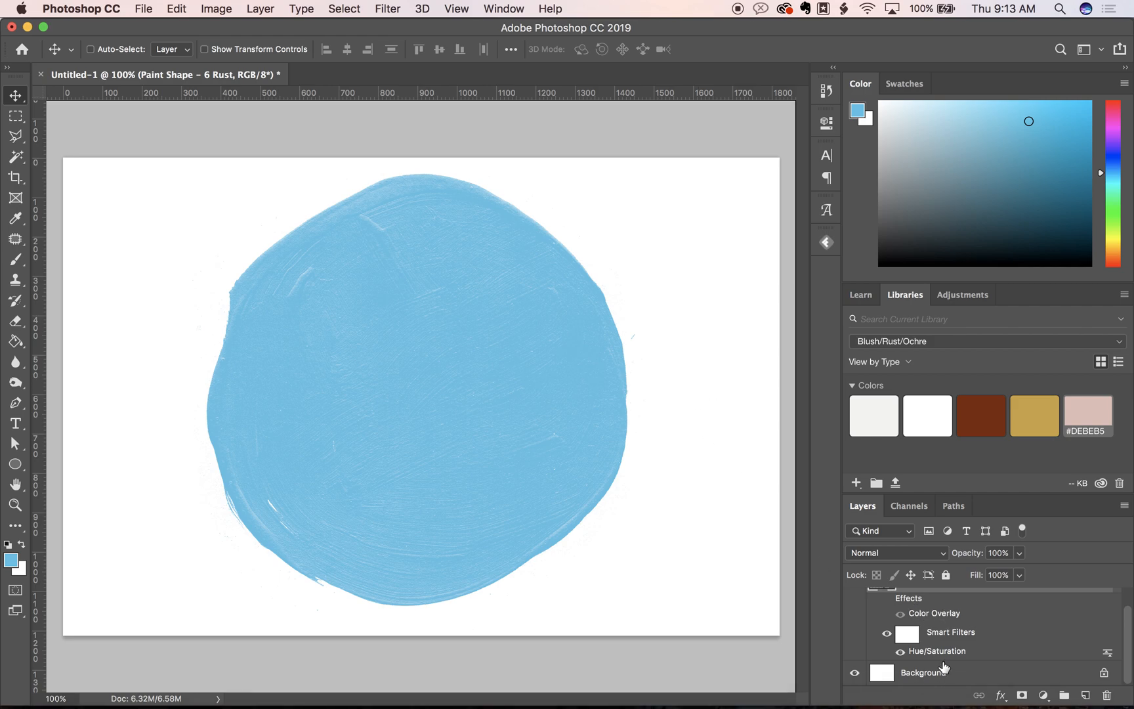
pyautogui.moveTo(946, 666)
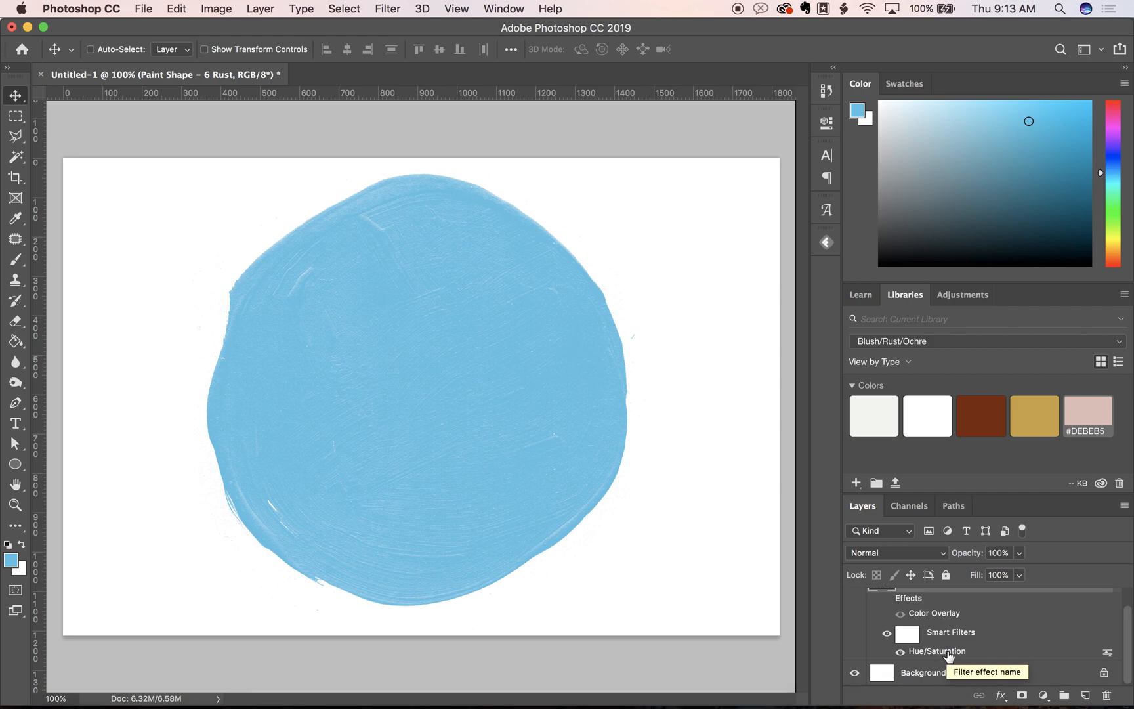
pyautogui.moveTo(709, 321)
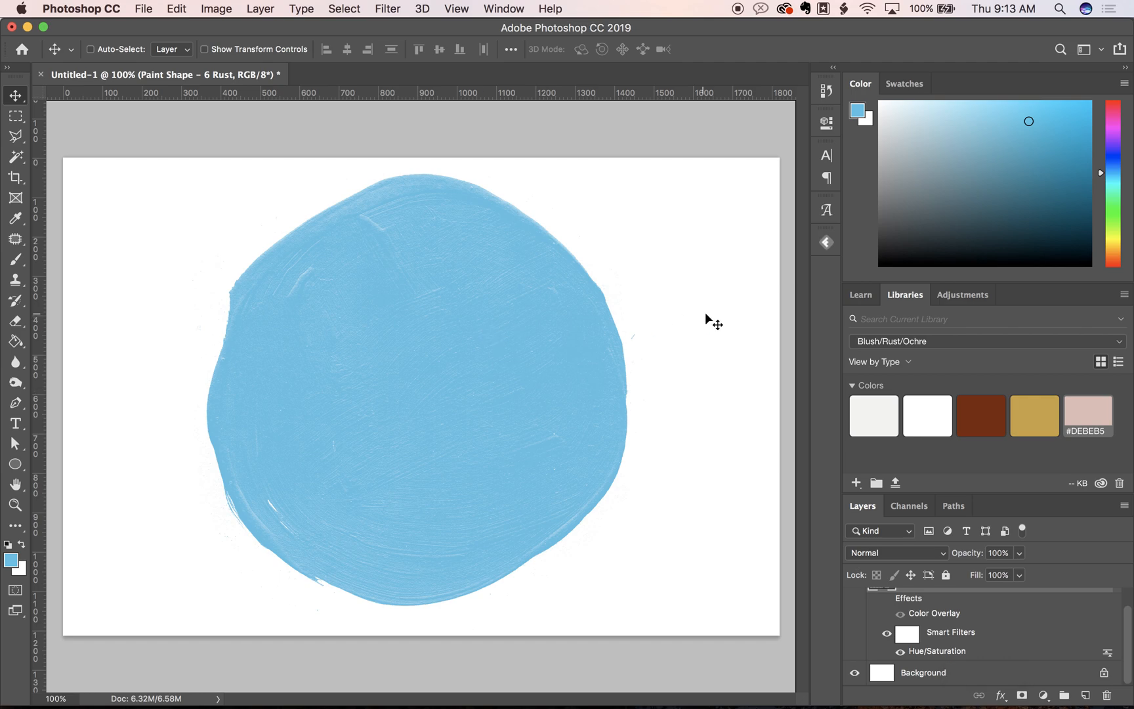
pyautogui.moveTo(655, 447)
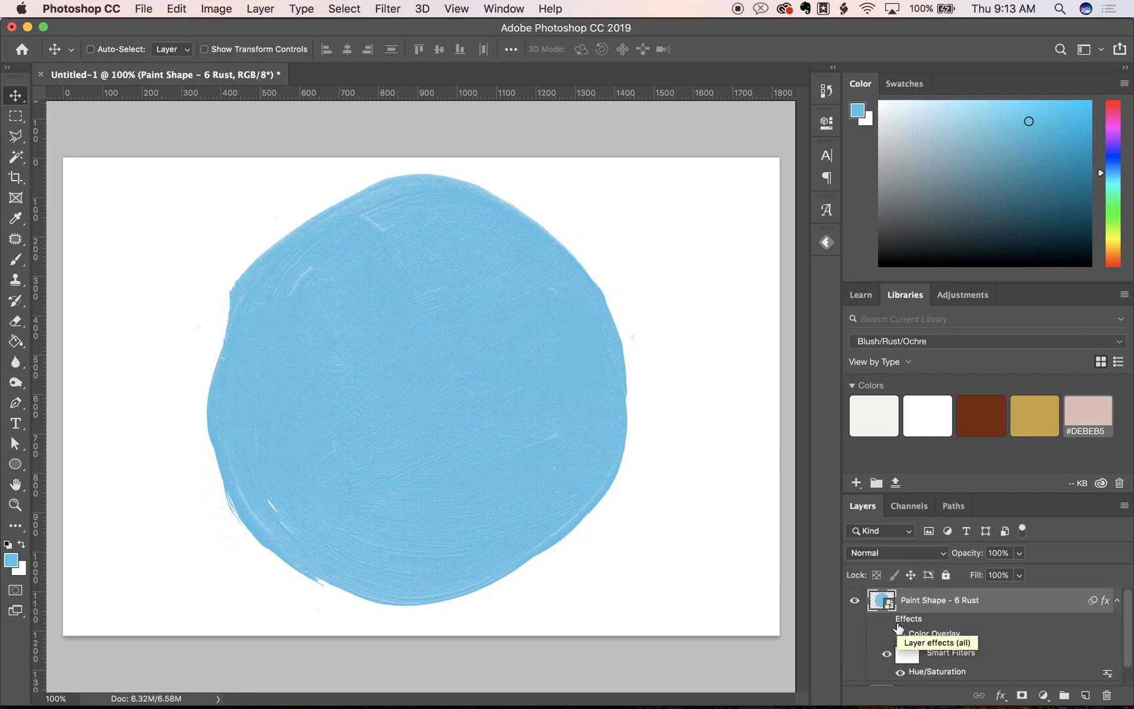
pyautogui.moveTo(549, 313)
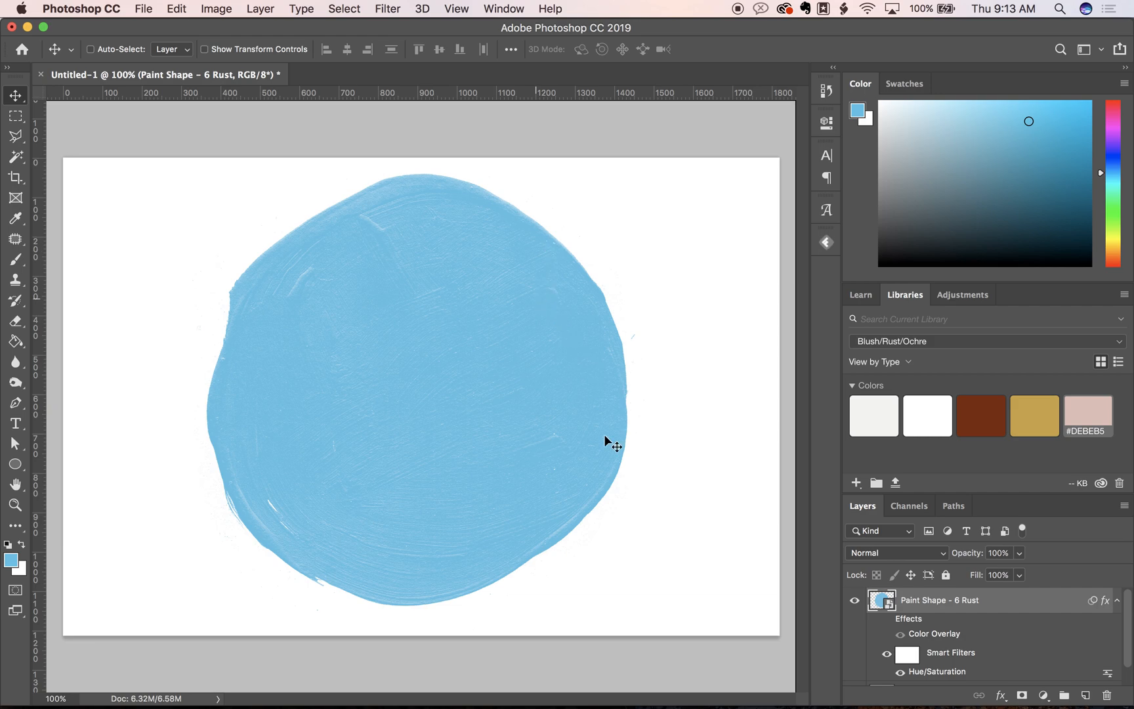
pyautogui.moveTo(985, 595)
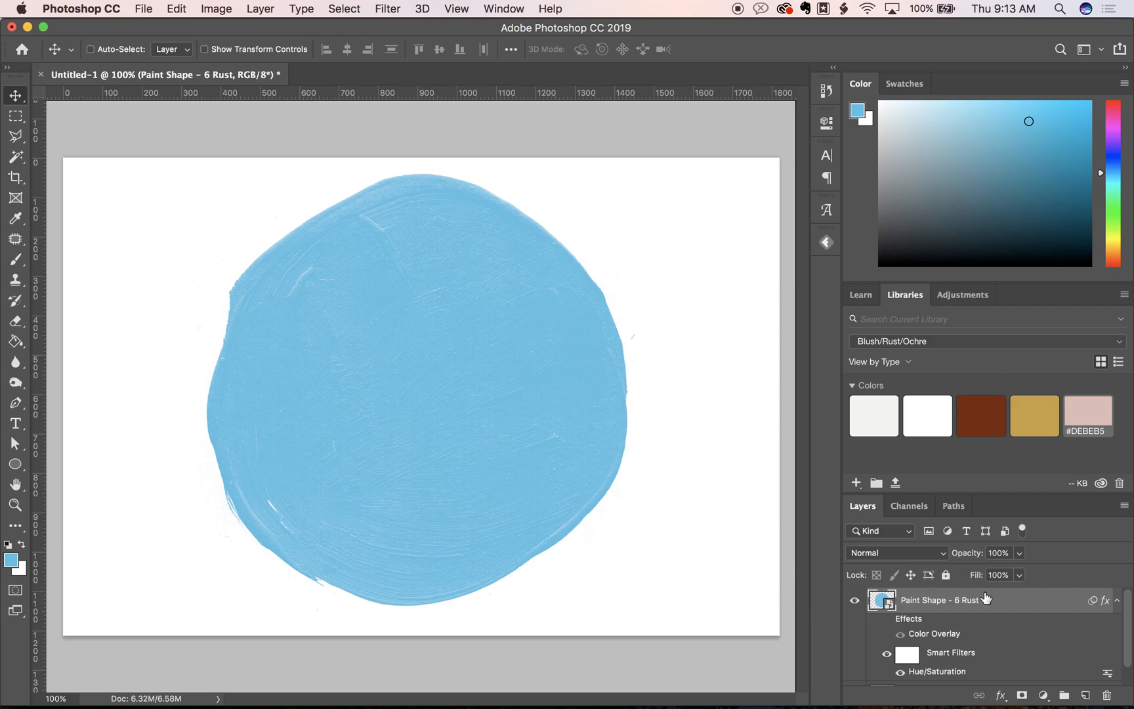
# Step: Copy the layer style from the Paint Shape - 6 Rust layer
pyautogui.rightClick(985, 599)
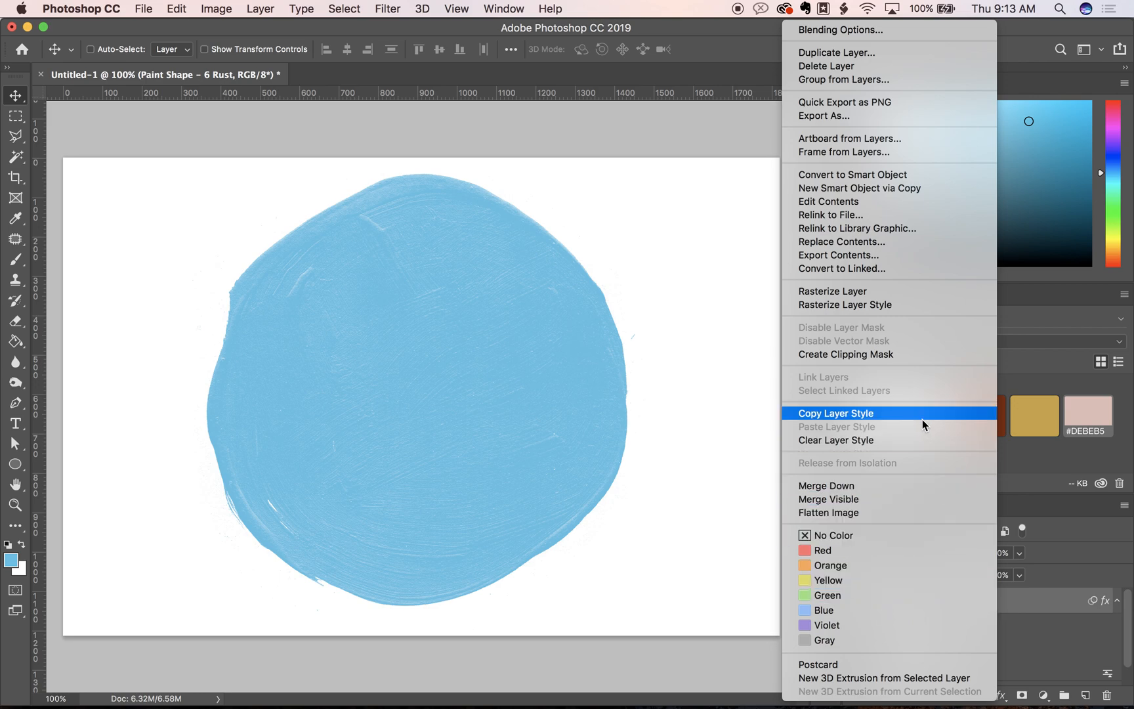
pyautogui.click(835, 413)
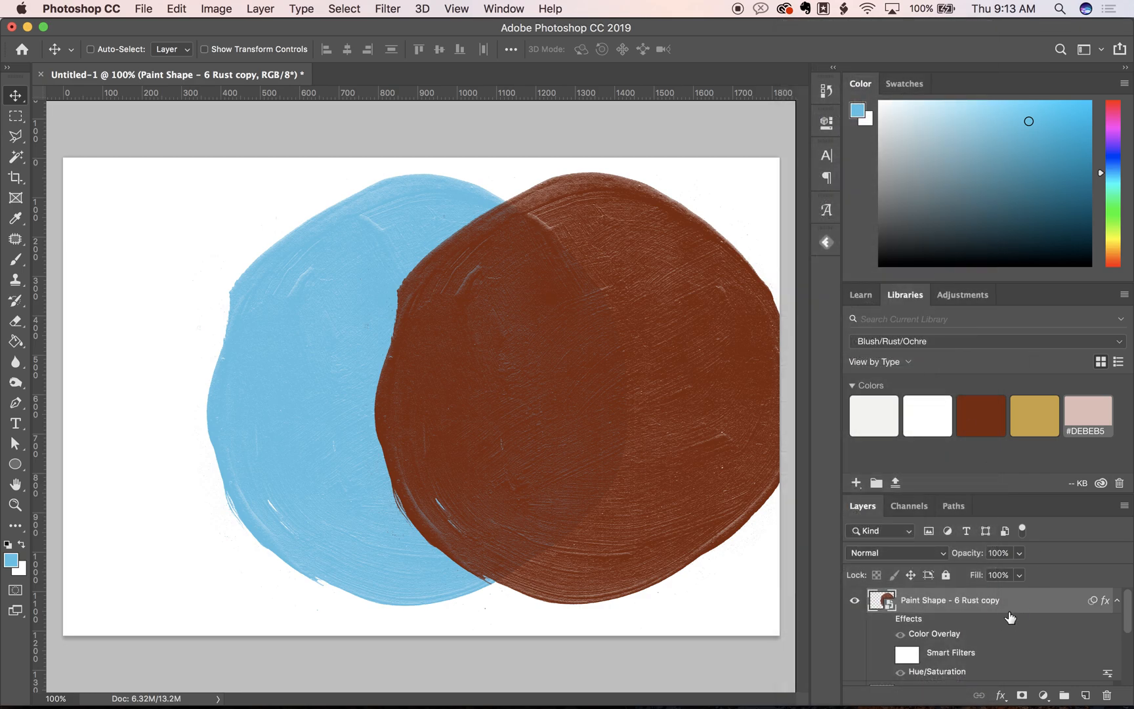
pyautogui.moveTo(927, 420)
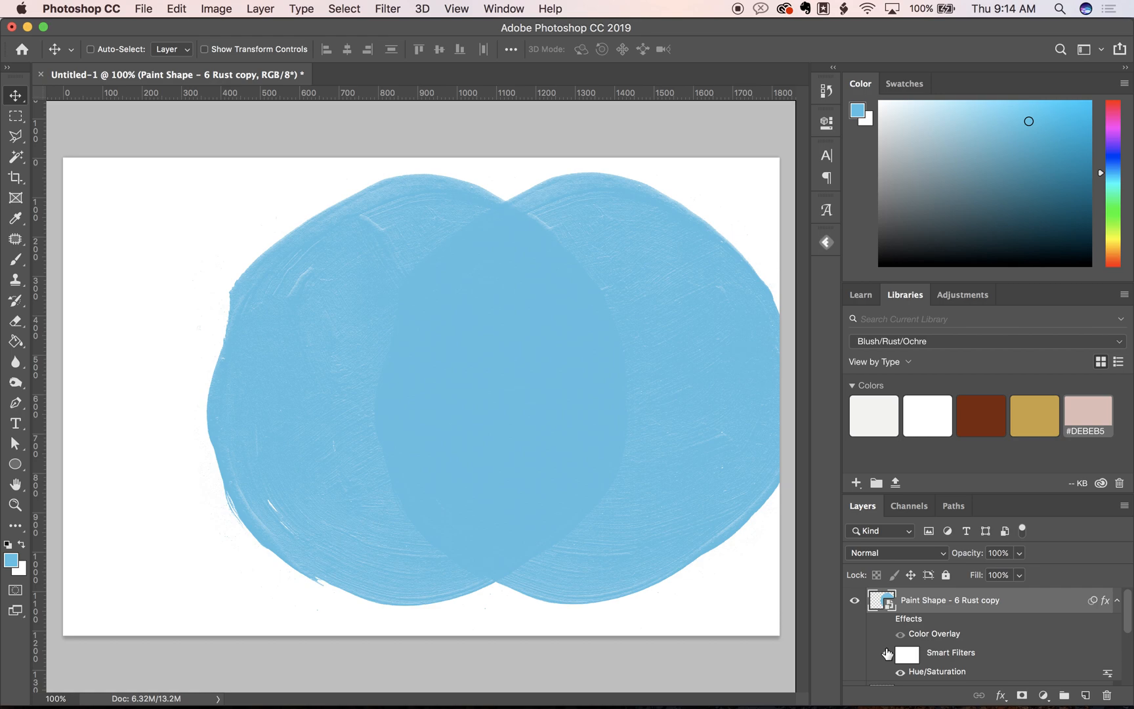
pyautogui.moveTo(889, 652)
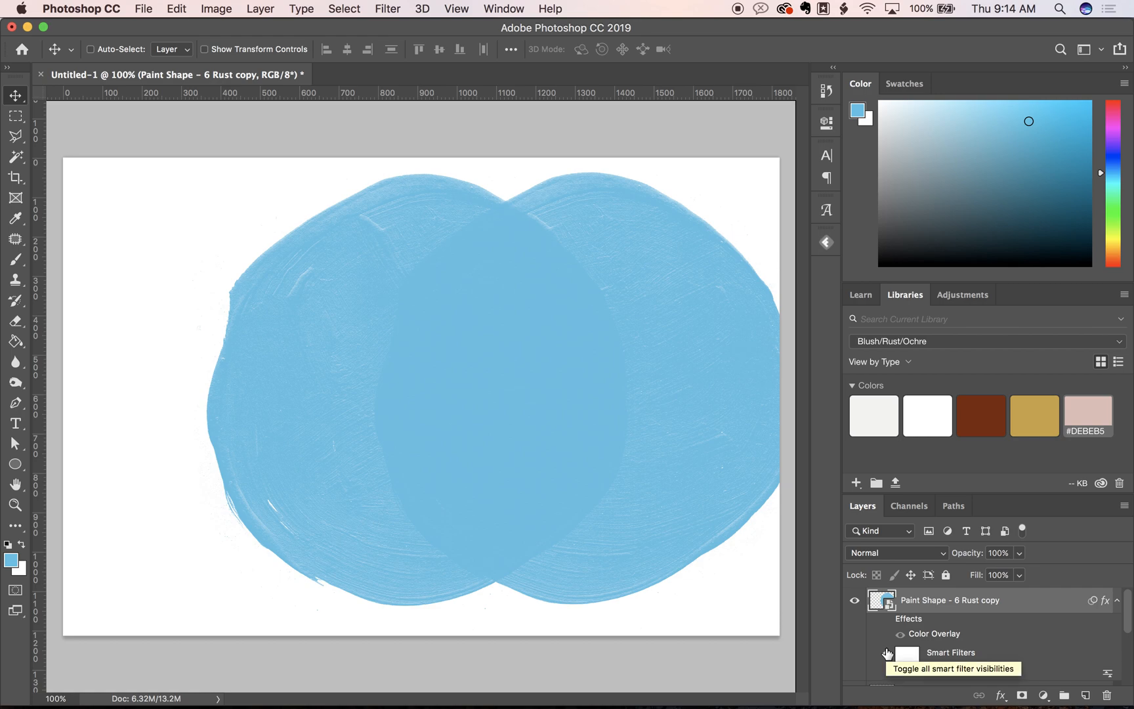
# Step: Turn on the copied shape's effects so it also appears light blue
pyautogui.click(887, 652)
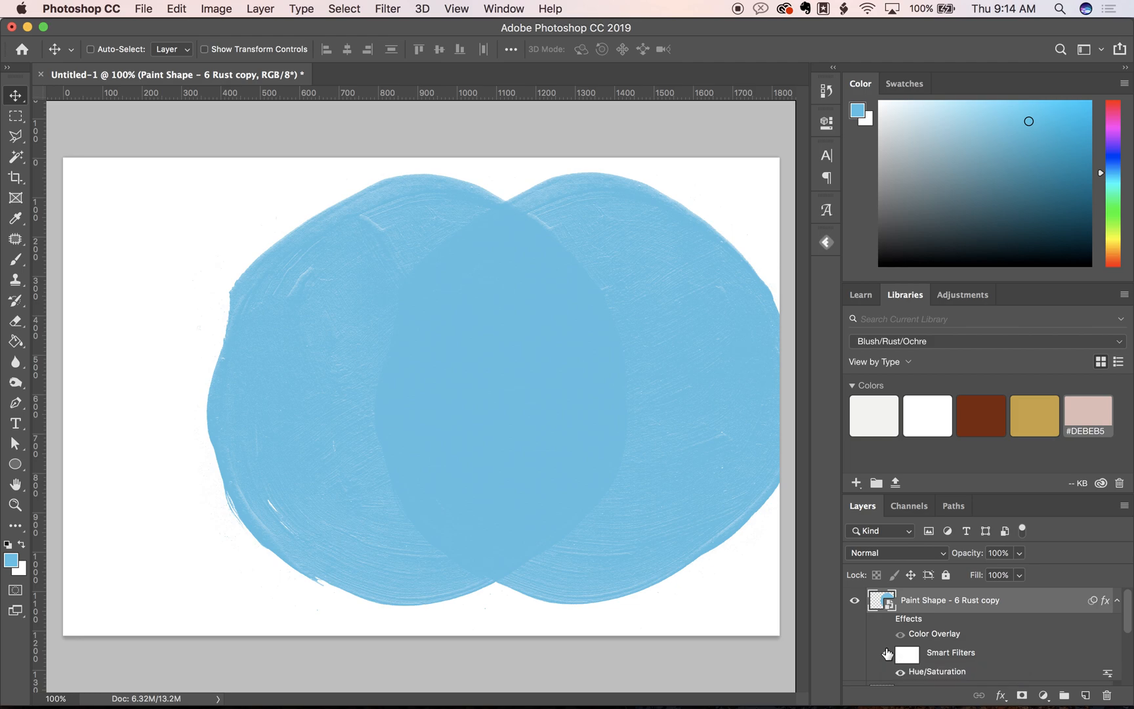